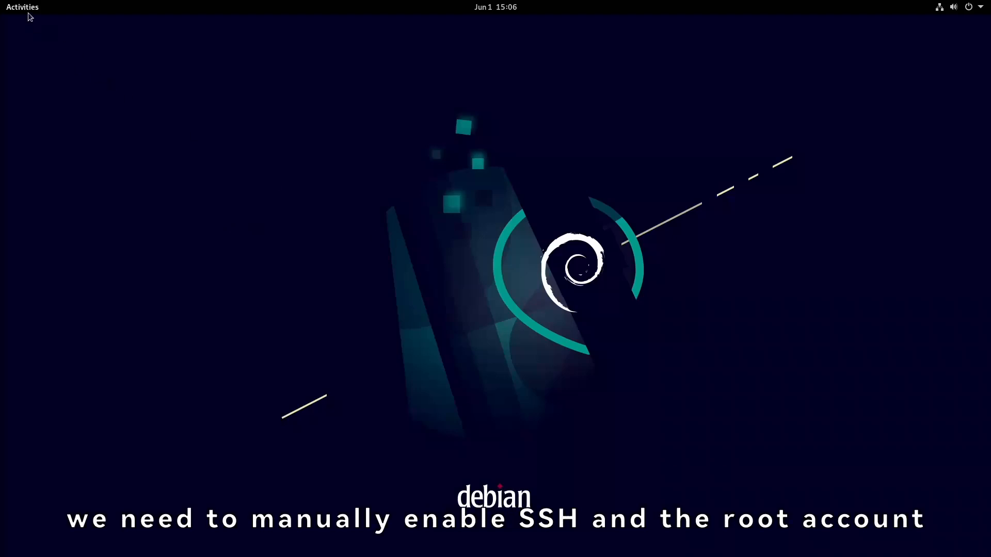
- Launch Terminal from the Utilities folder in the GNOME app grid
click(22, 7)
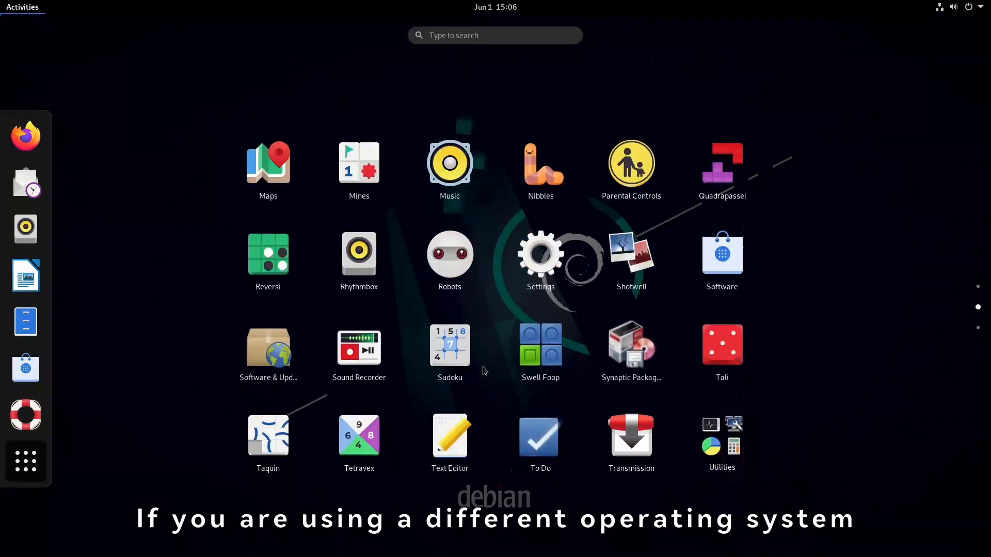
click(721, 434)
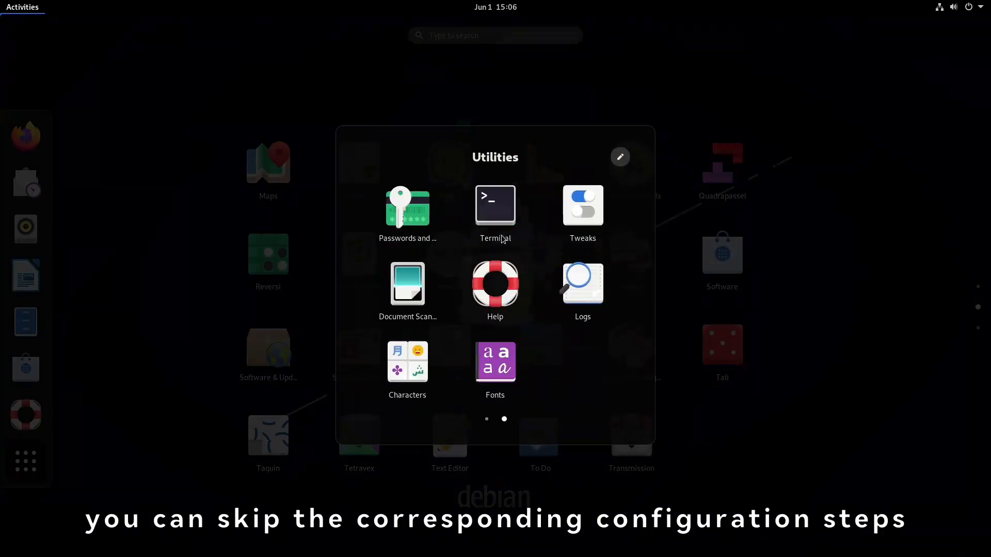
click(495, 203)
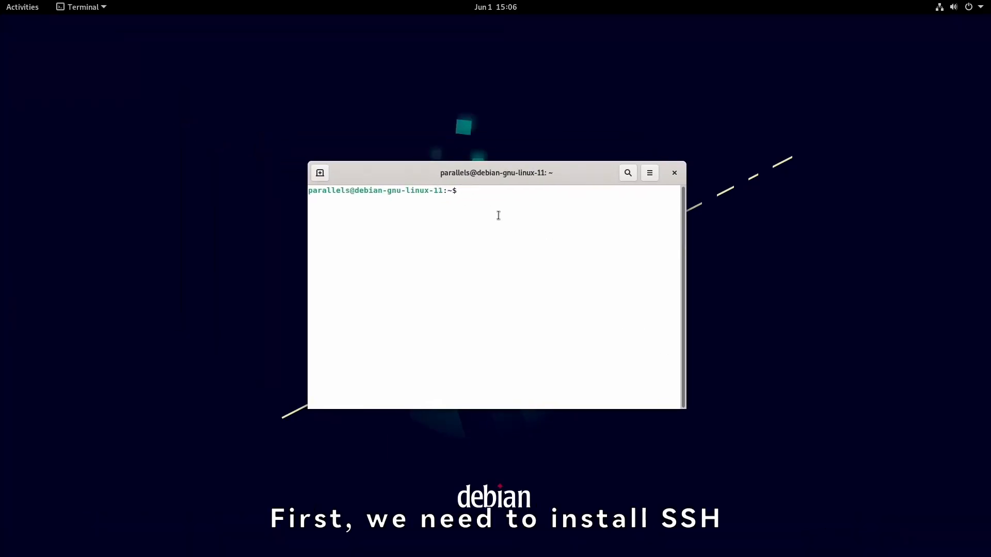
- Install openssh-server with sudo apt install, confirming it is already present
text(sudo)
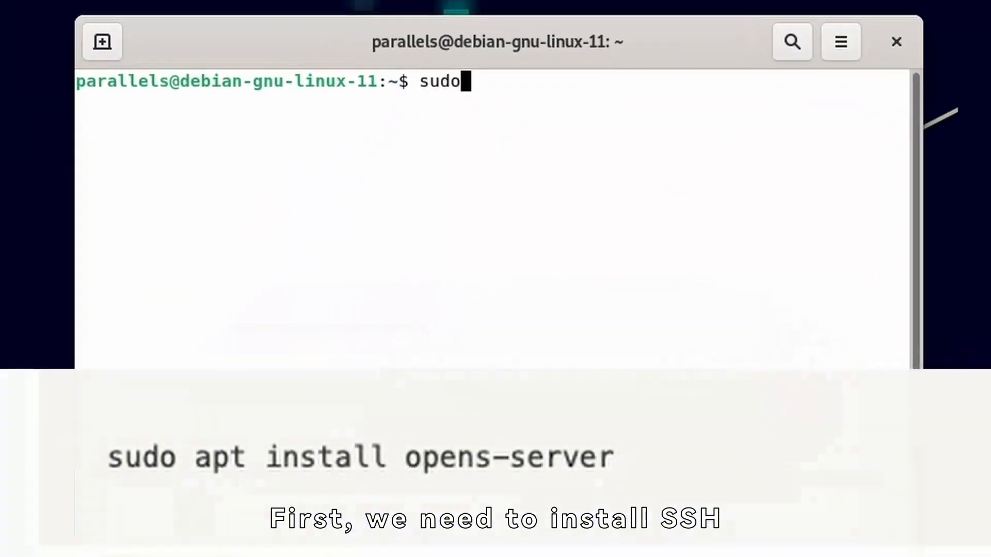
text(apt install opens-server)
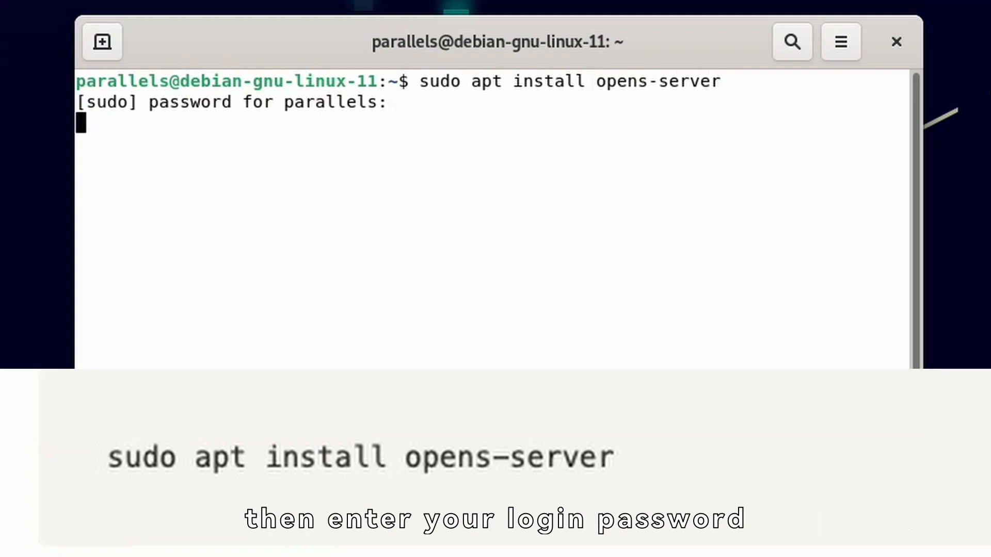
key(Return)
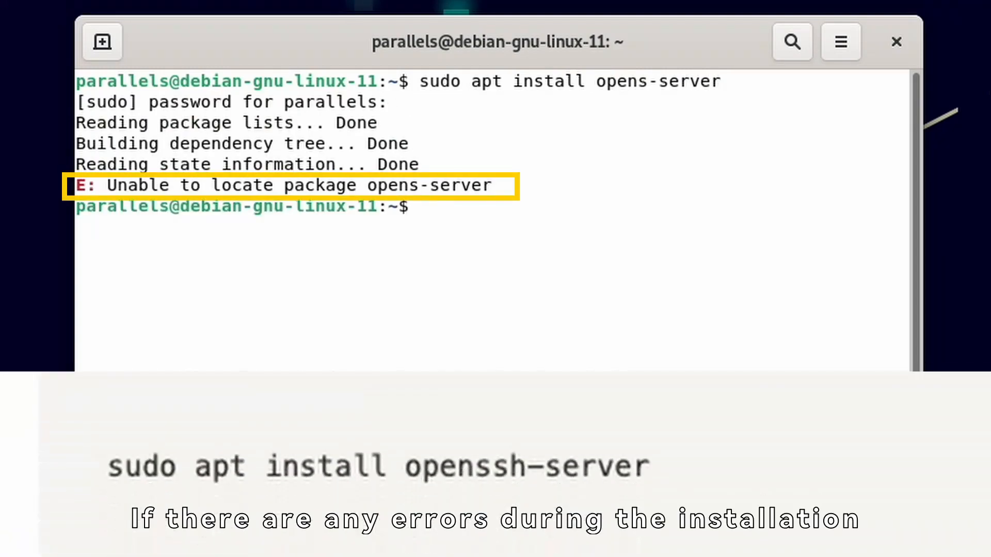
text(sudo apt install openssh-)
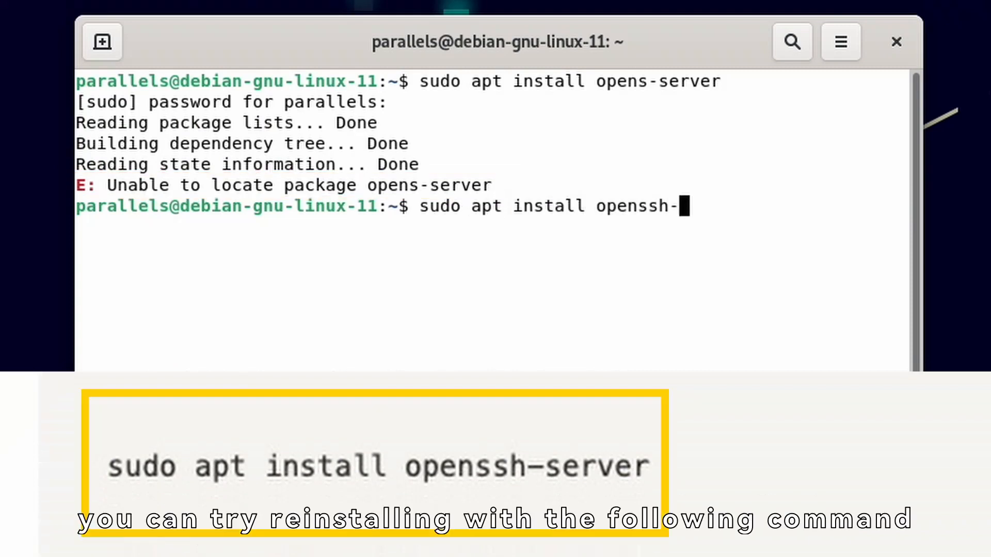
key(Return)
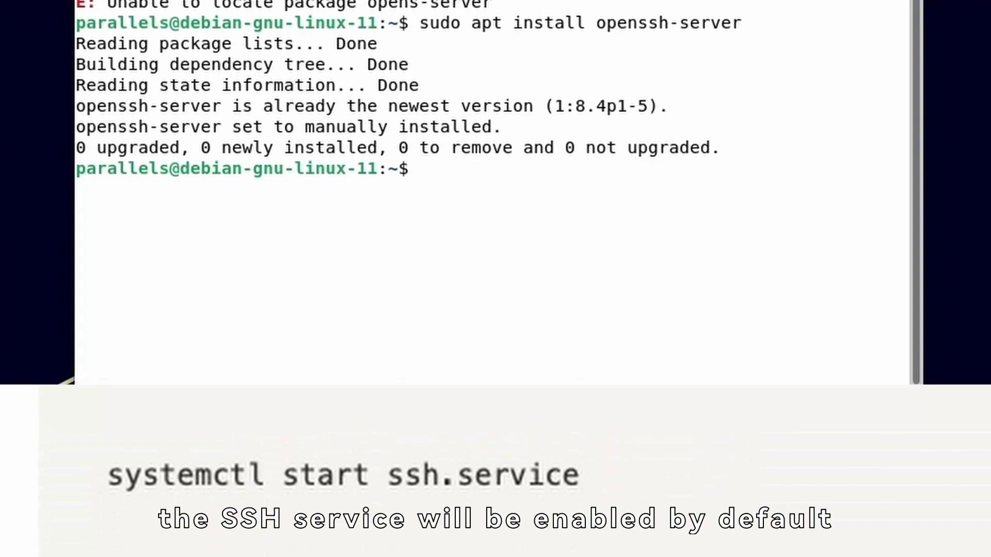
- Start ssh.service with systemctl and authenticate to allow it
text(syst)
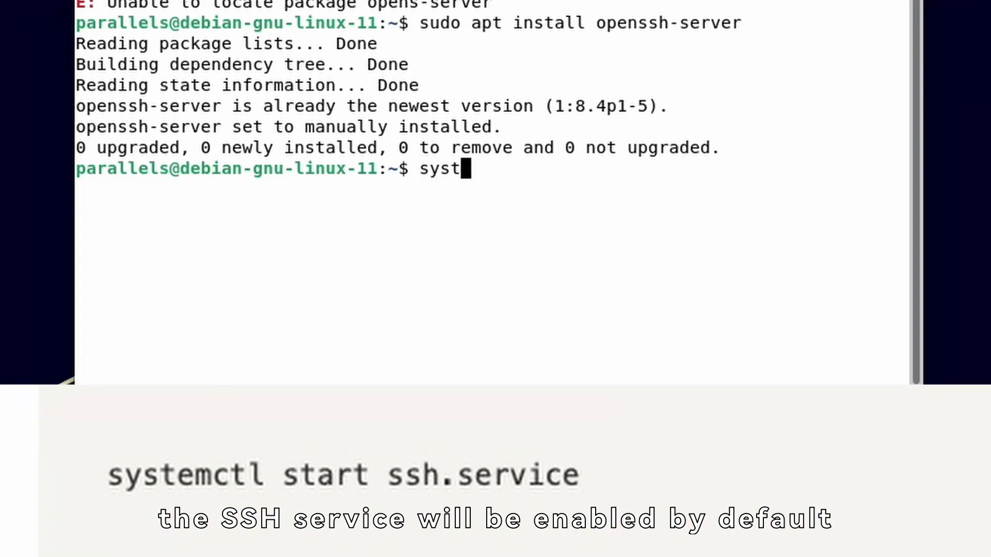
text(emctl start ssh)
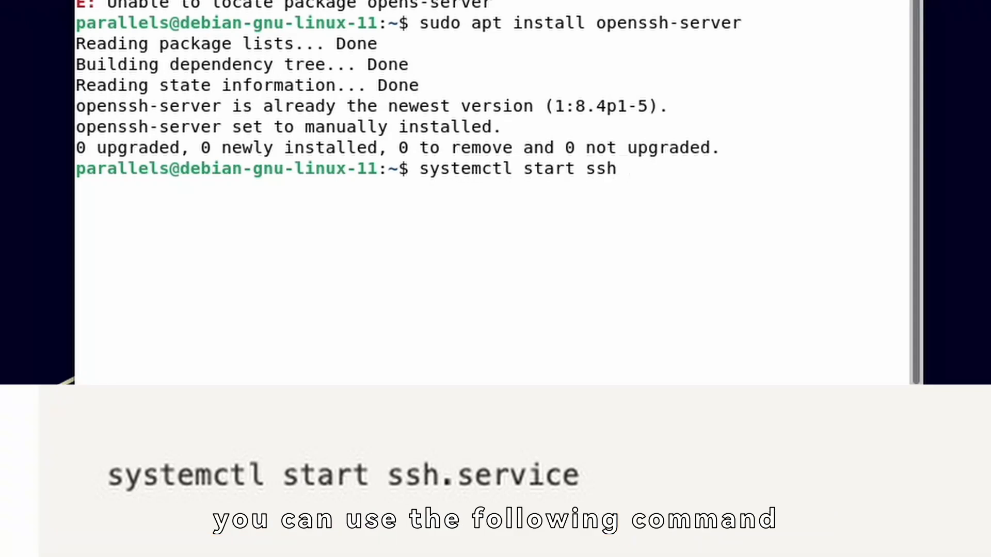
text(.service)
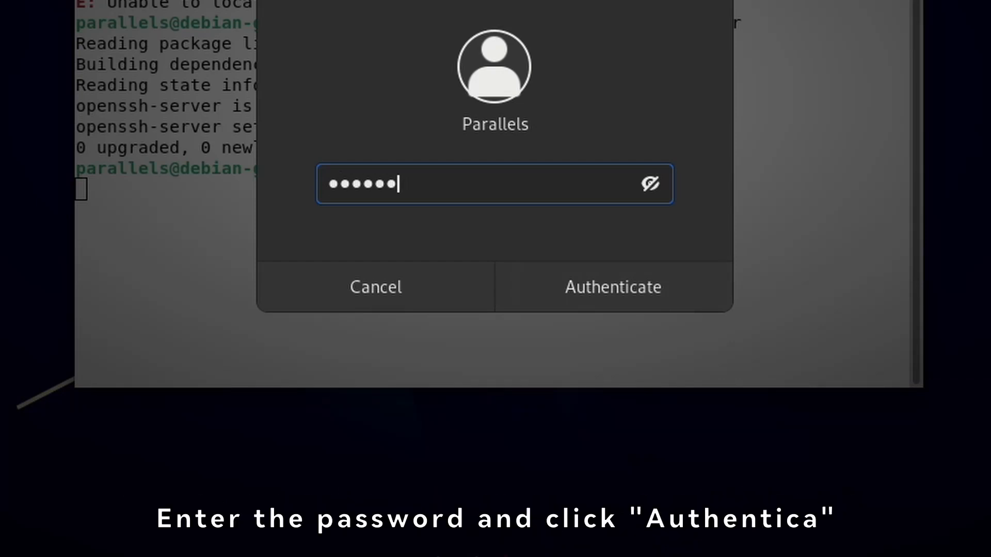
click(611, 287)
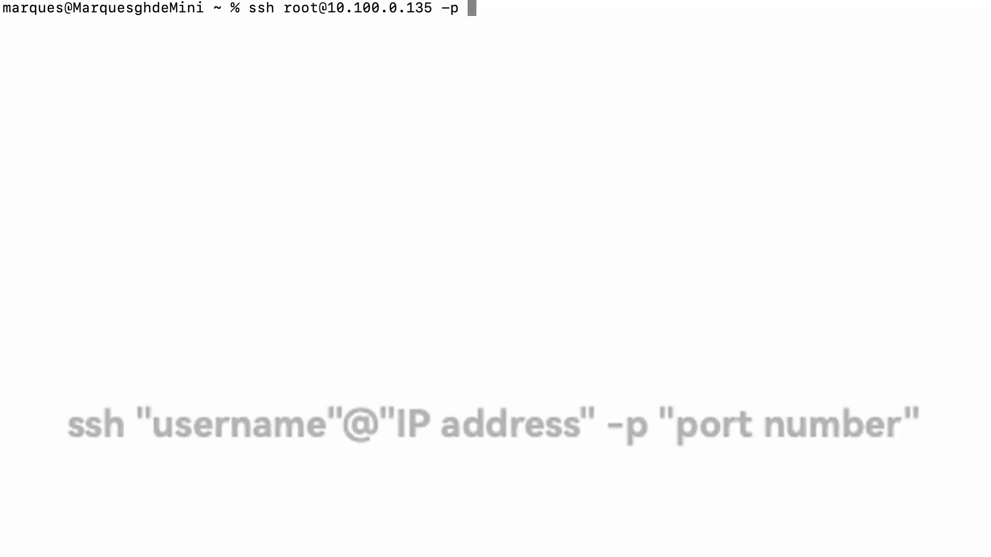
text(22)
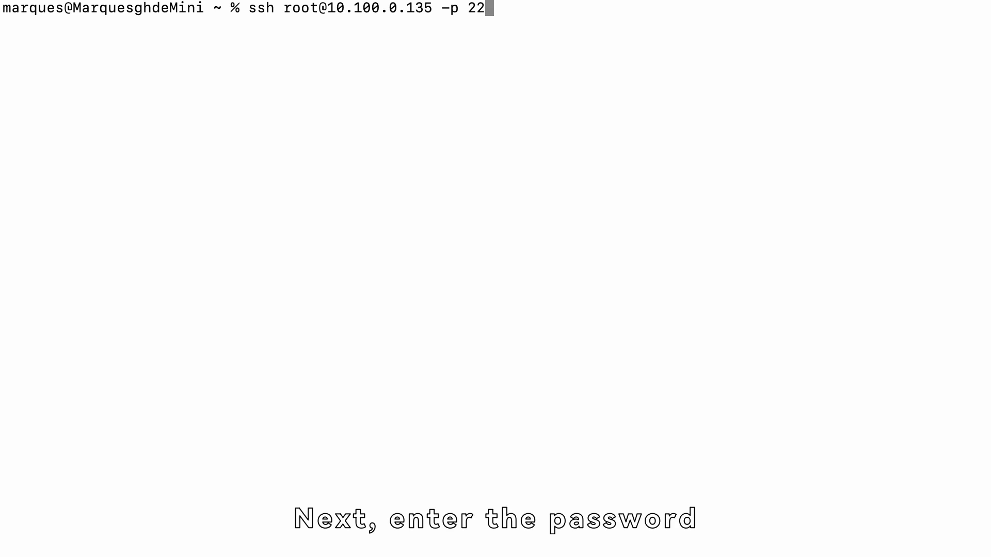
text(yes/no/[fingerprint])? yes)
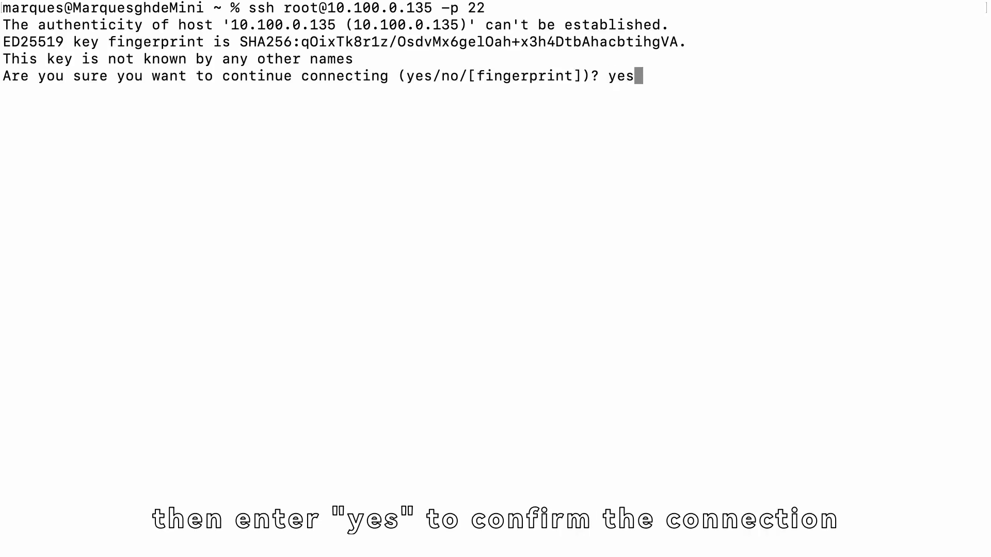
key(Return)
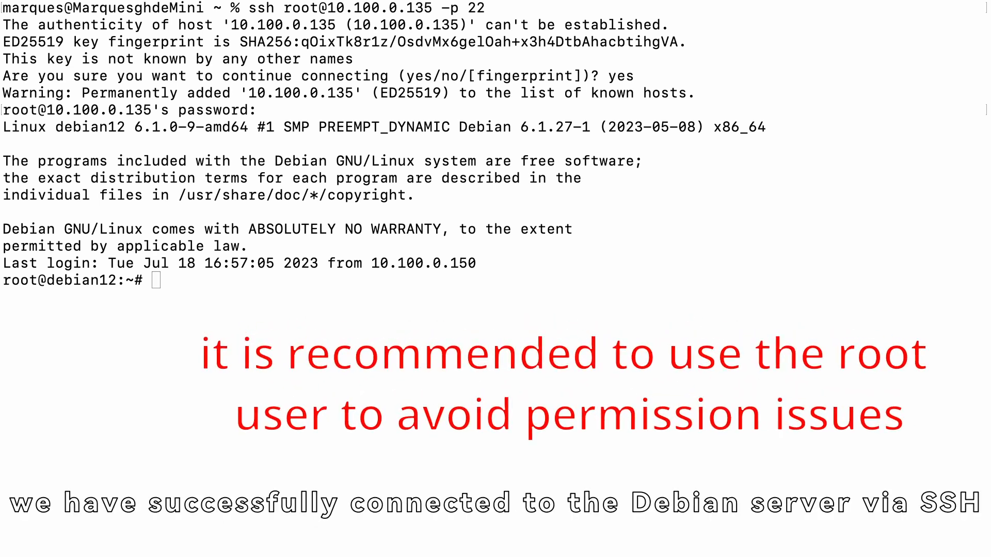
text(sudo apt update && sudo apt upgrade)
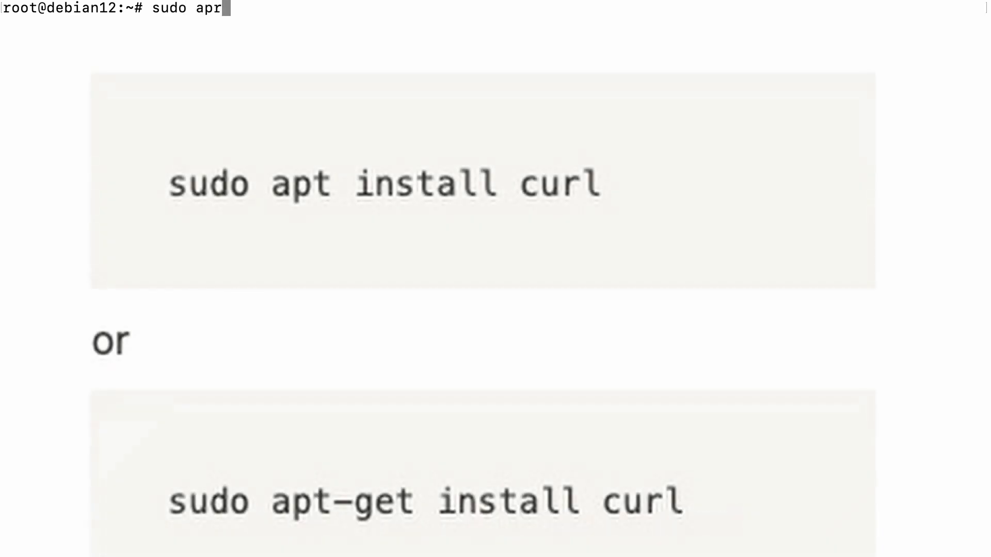
- Install curl and run the get.docker.com script to install Docker
text(t install curl)
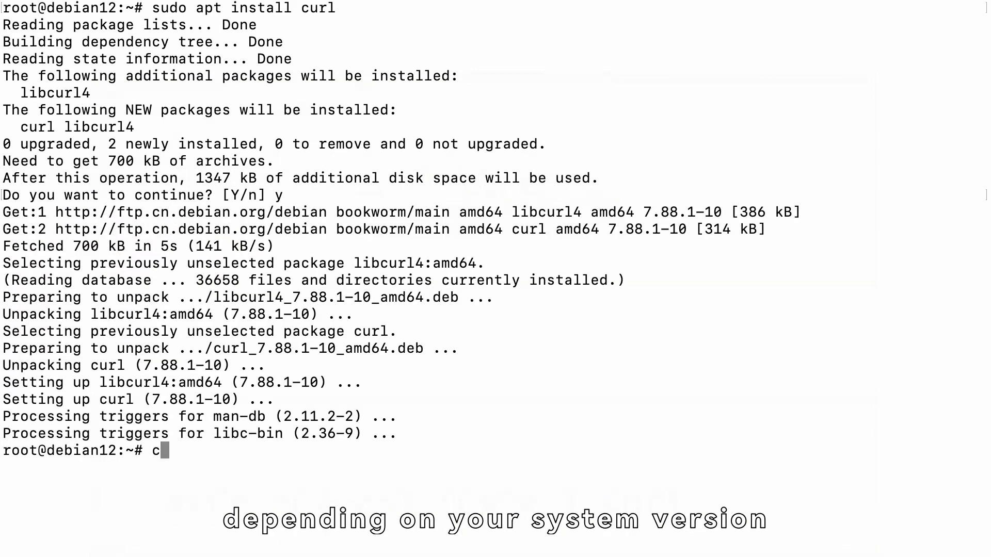
text(url -fsSL https://get.docker.com -o get-docker.sh && sudo sh get-docker.sh)
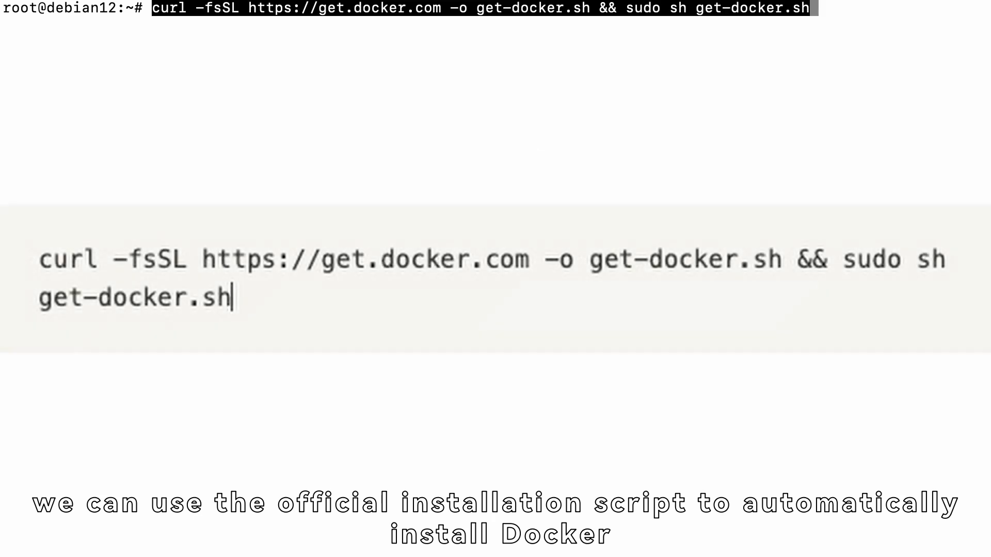
key(Return)
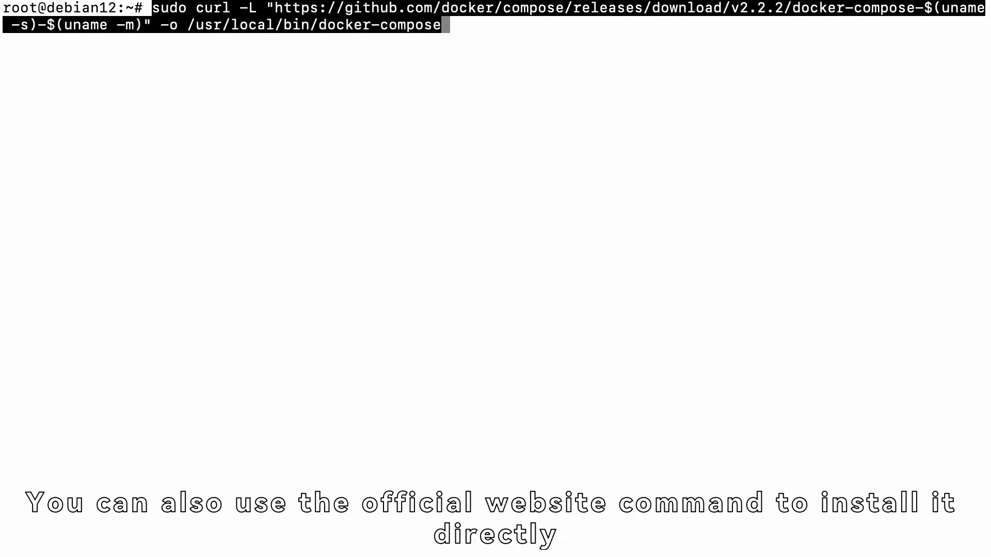
- Download docker-compose to /usr/local/bin and make it executable with chmod +x
key(Return)
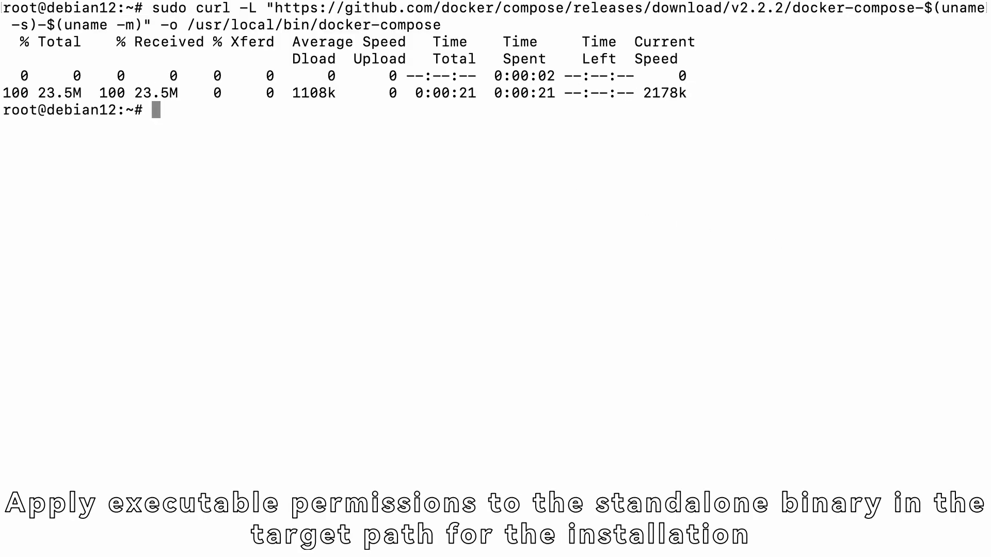
text(sudo chmod +x /usr/local/bin/docker-compose)
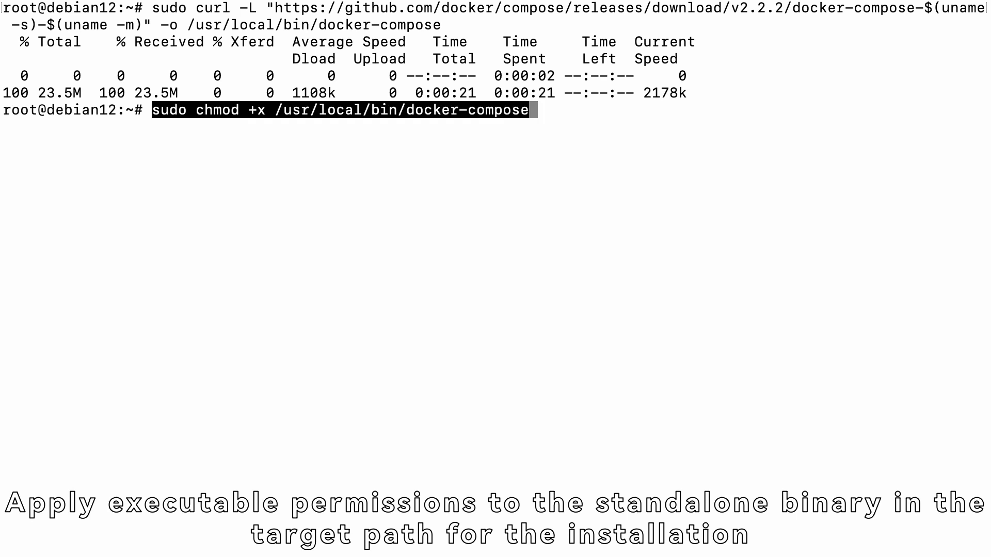
key(Return)
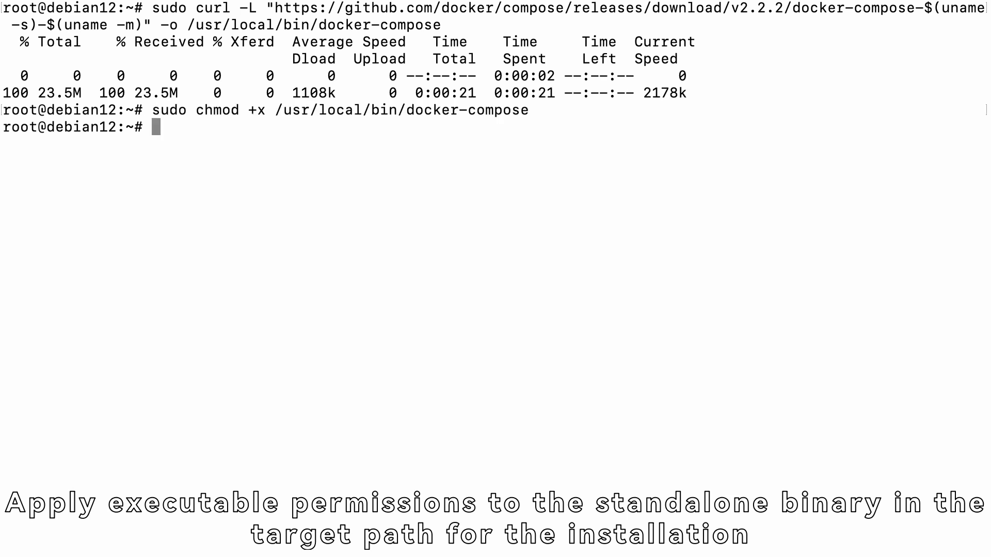
text(do)
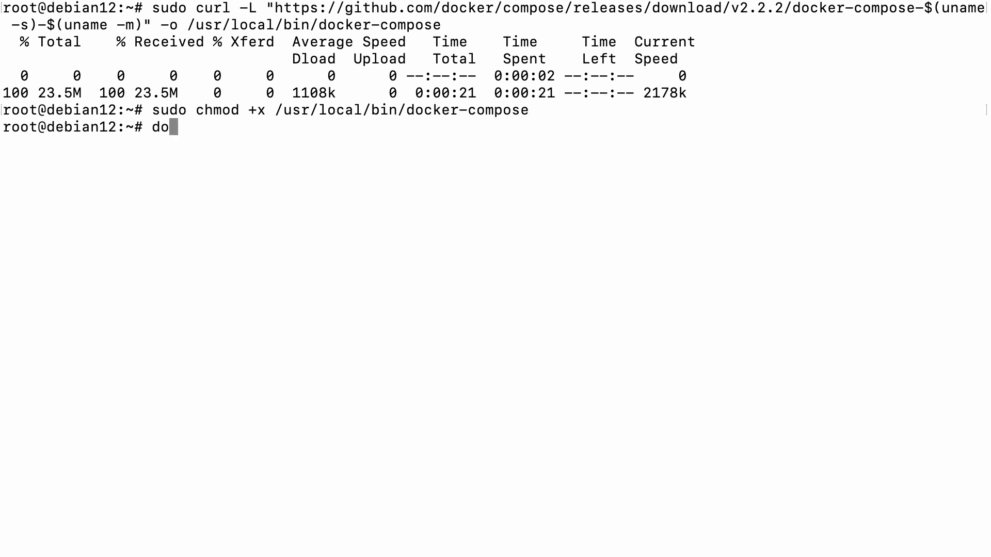
text(cker-compose)
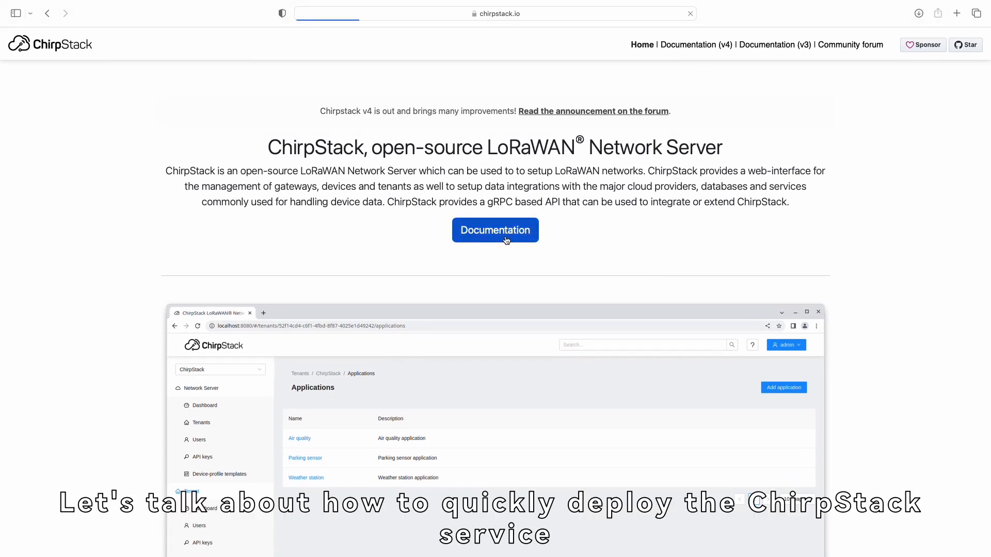
- Reach the Docker Compose quickstart in the ChirpStack v4 documentation showing the git clone command
click(495, 229)
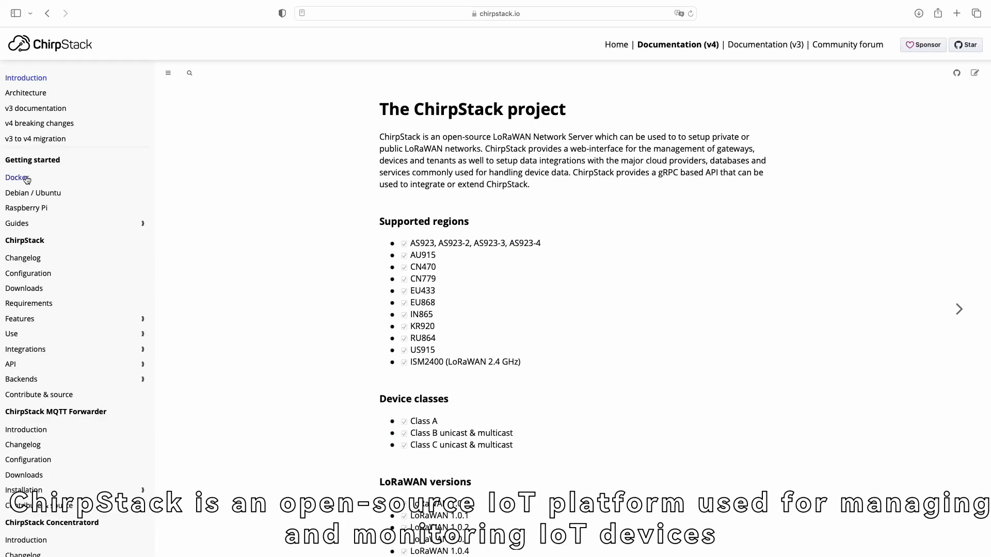
click(17, 177)
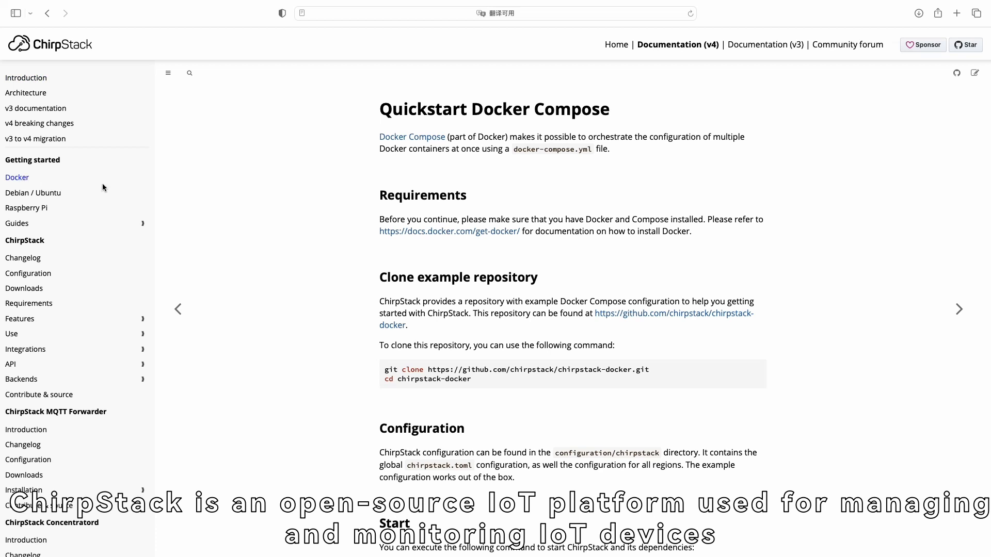
scroll(down, 3)
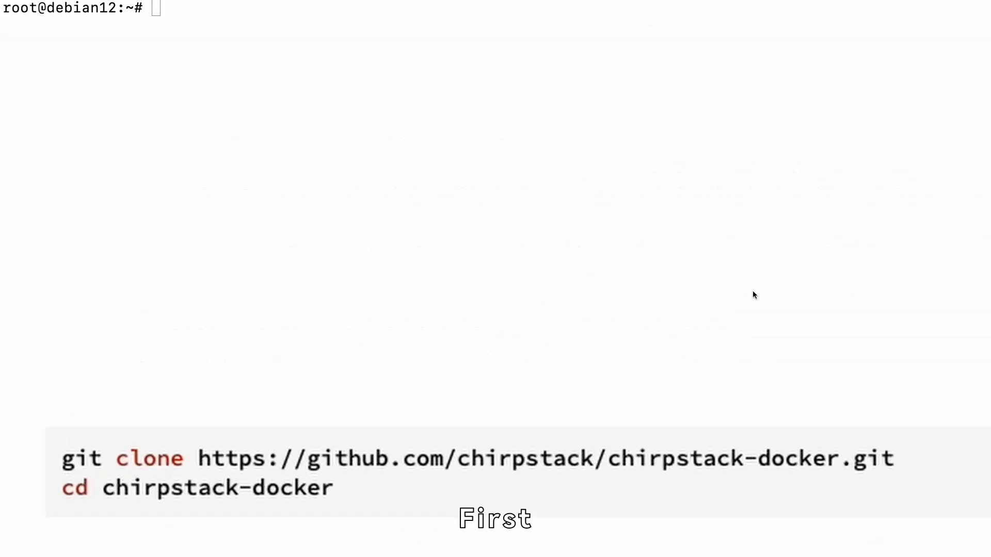
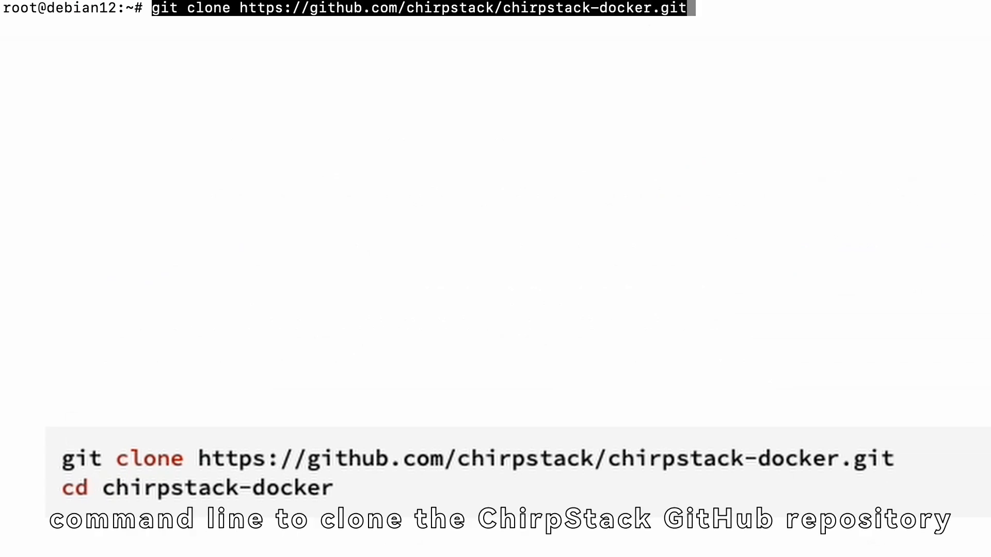
- Clone chirpstack-docker from GitHub and start its containers with docker-compose up -d
key(Return)
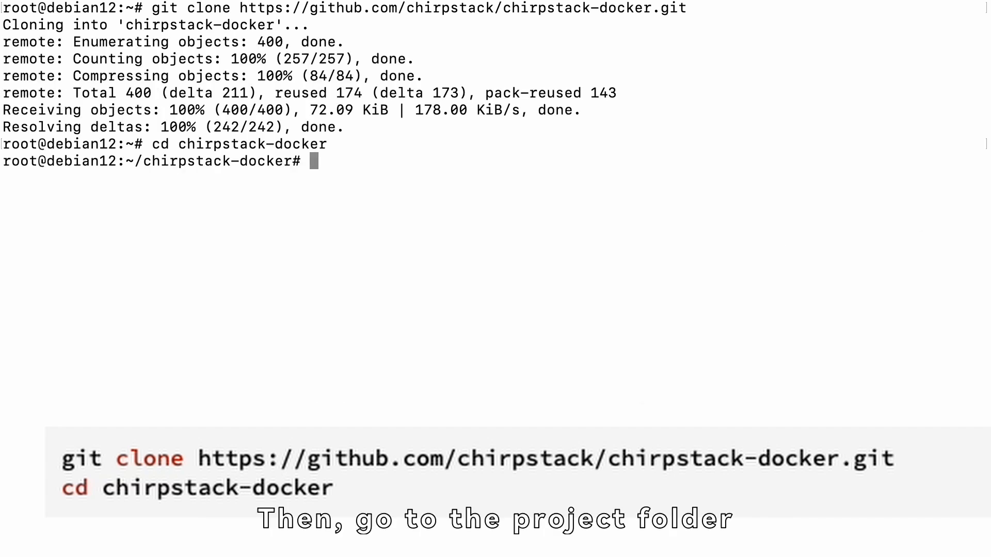
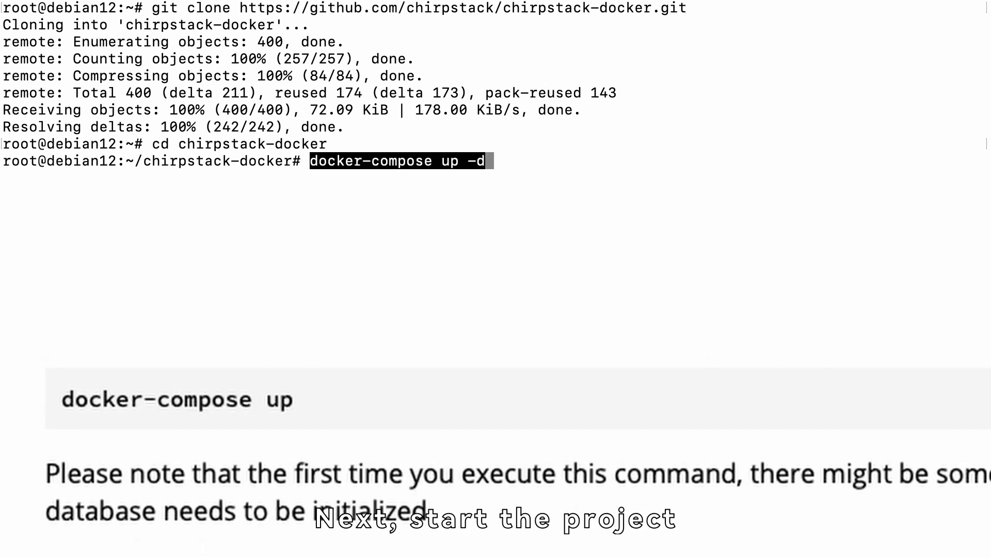
key(Return)
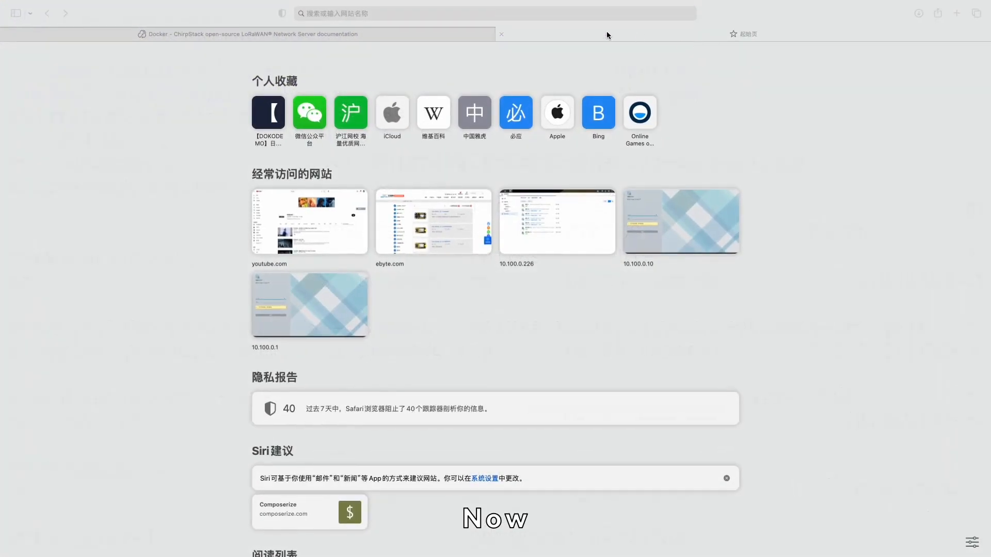
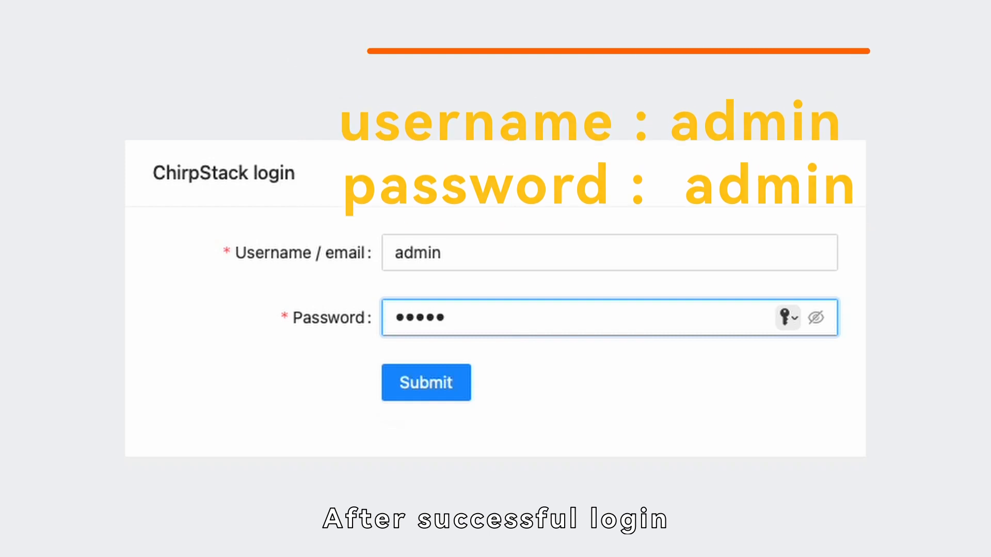
click(426, 382)
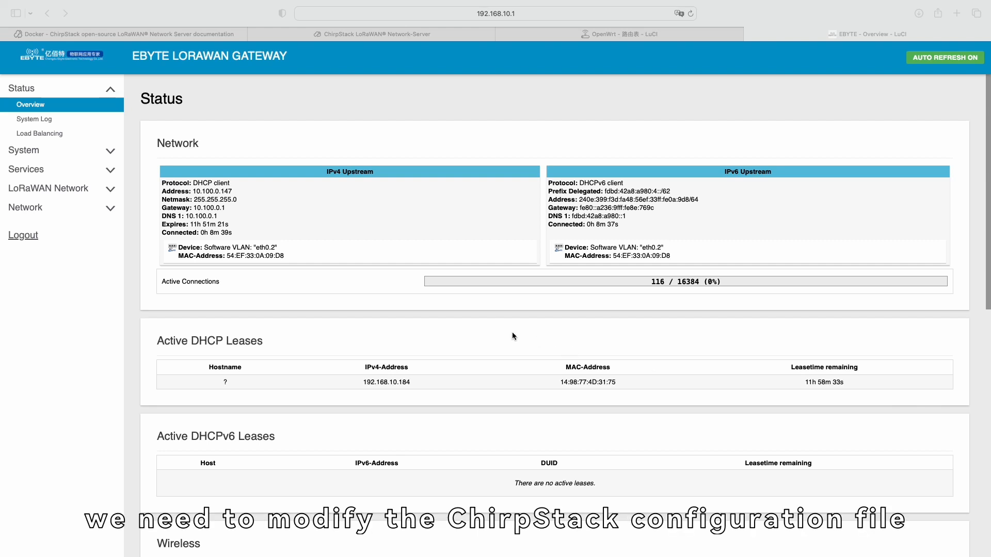
mouse_move(166, 225)
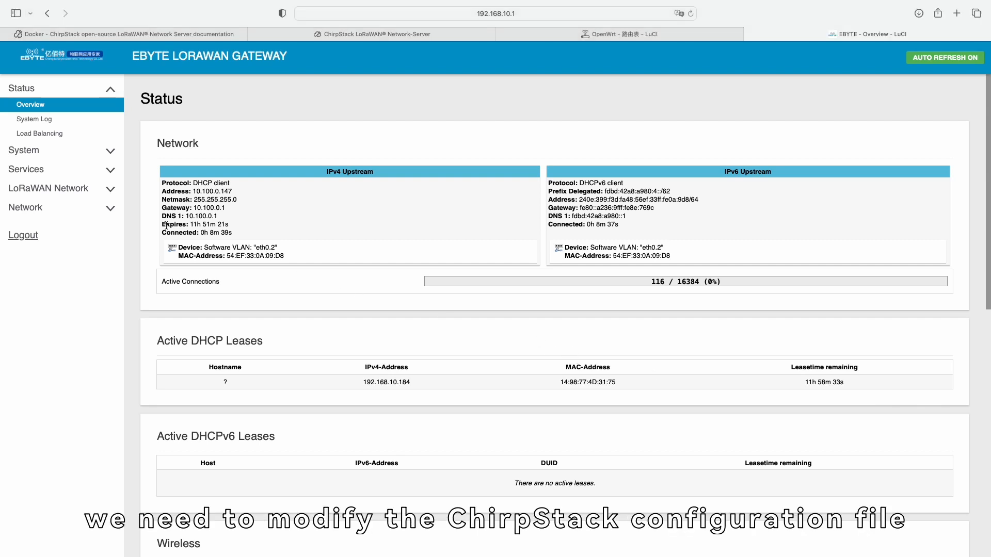
- Expand the LoRaWAN Network section in the gateway sidebar
click(48, 188)
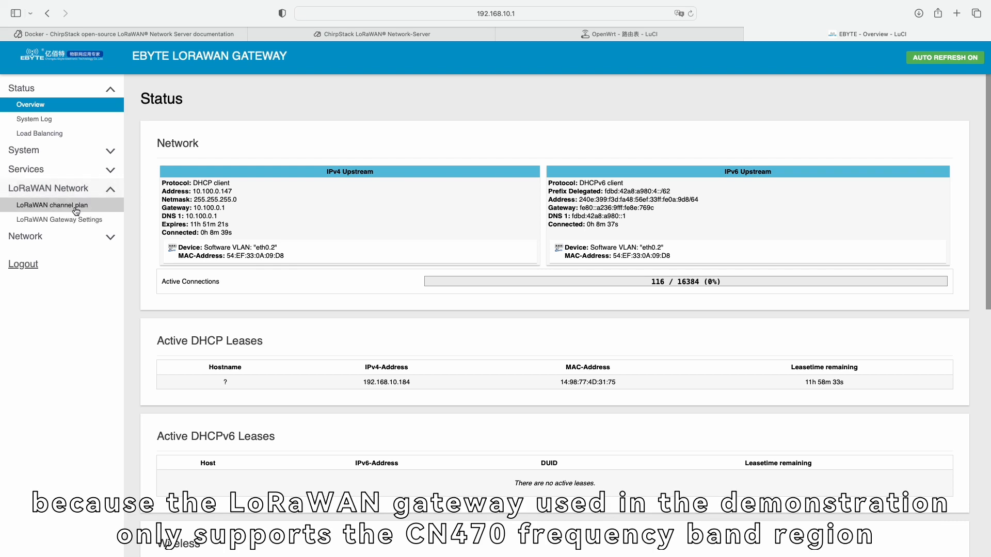
- Show the LoRaWAN channel plan with freq region CN470 and band 0
click(53, 205)
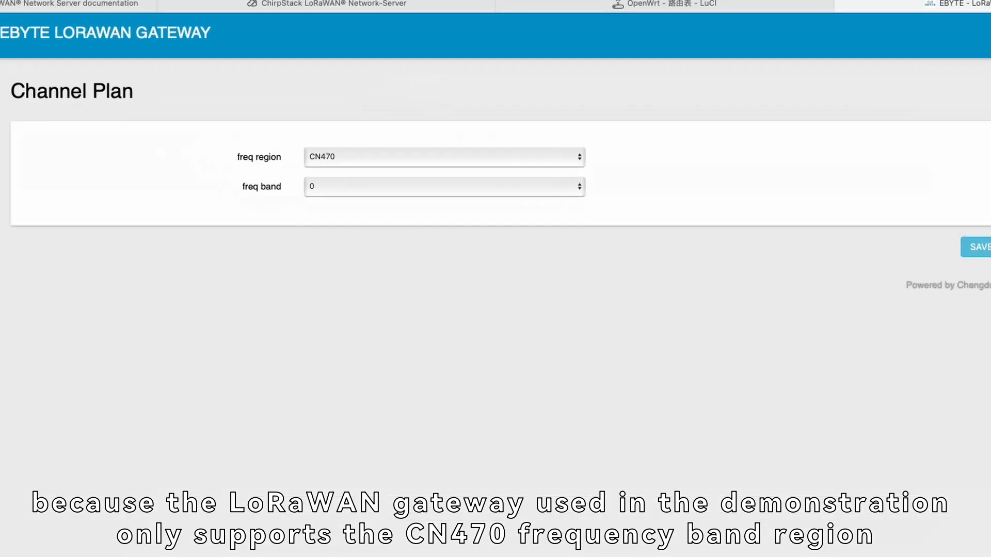
click(443, 157)
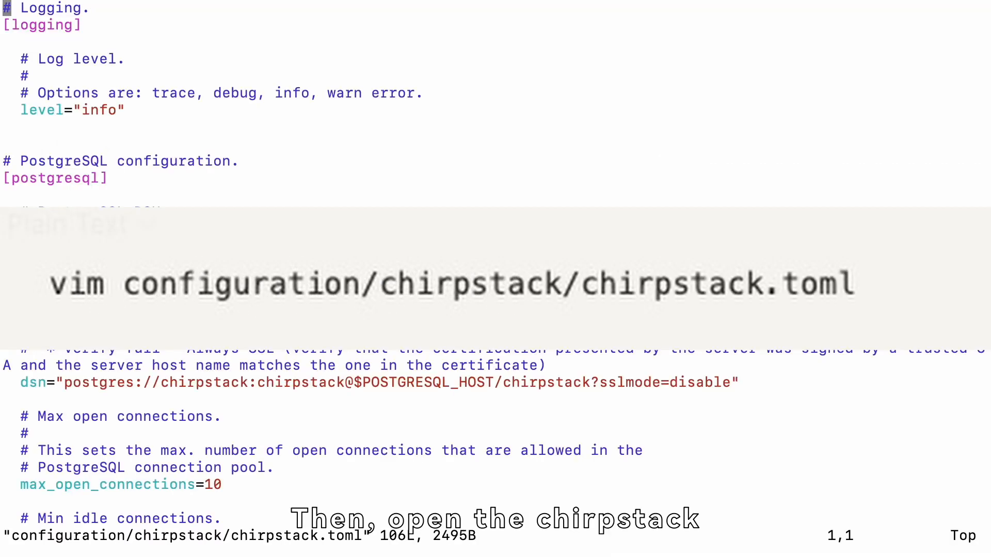
- Scroll through chirpstack.toml in vim to the enabled_regions list
scroll(down, 3)
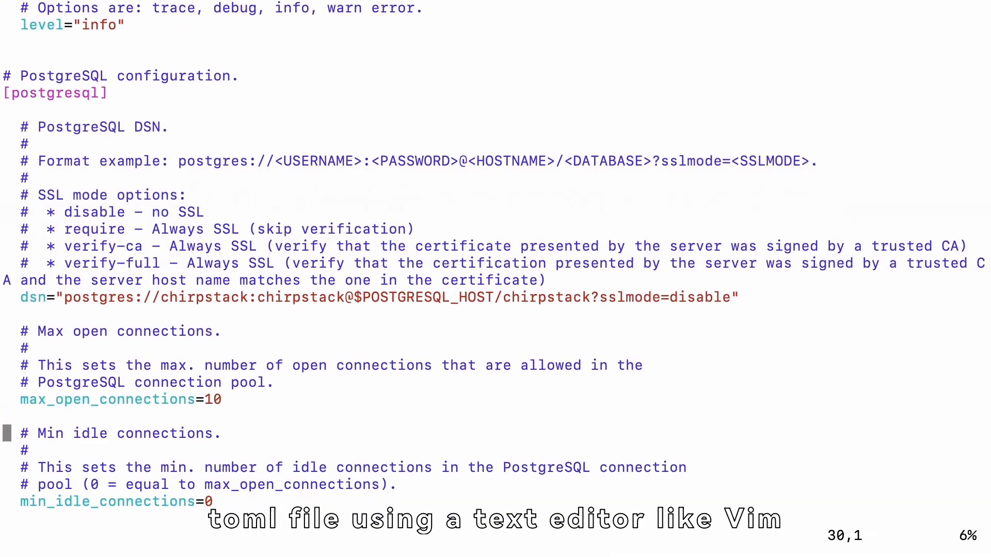
scroll(down, 3)
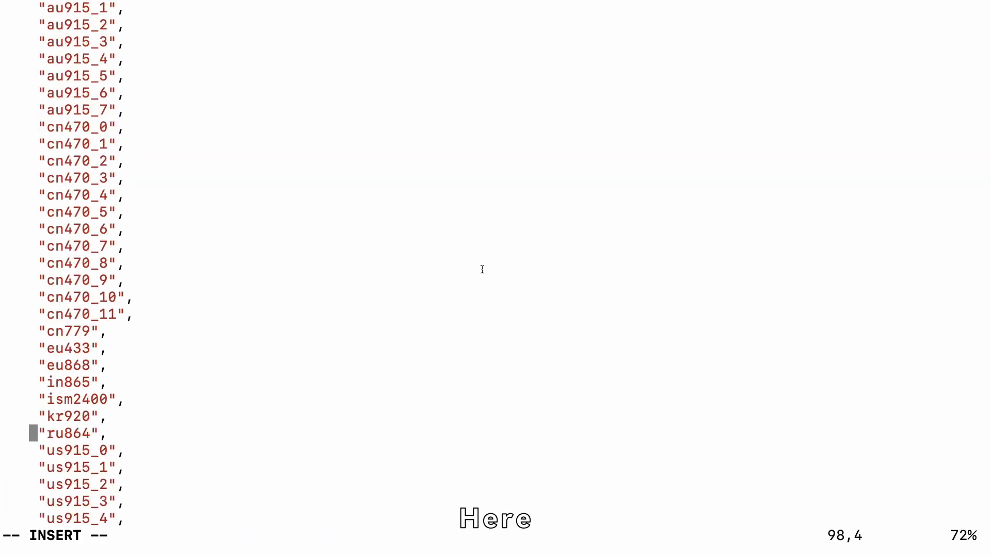
scroll(down, 3)
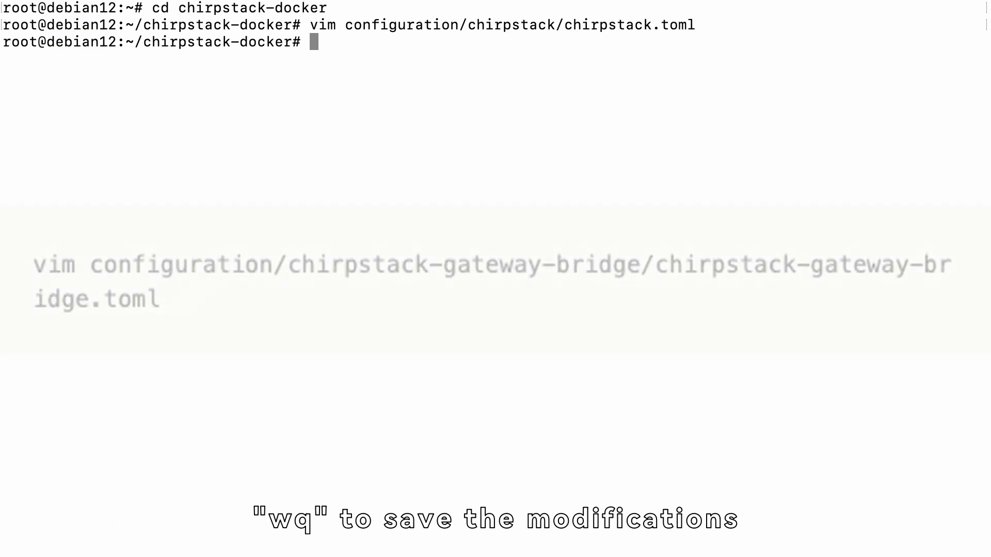
- Replace eu868 with cn470_0 in the three MQTT topic templates of chirpstack-gateway-bridge.toml and write the file
key(Return)
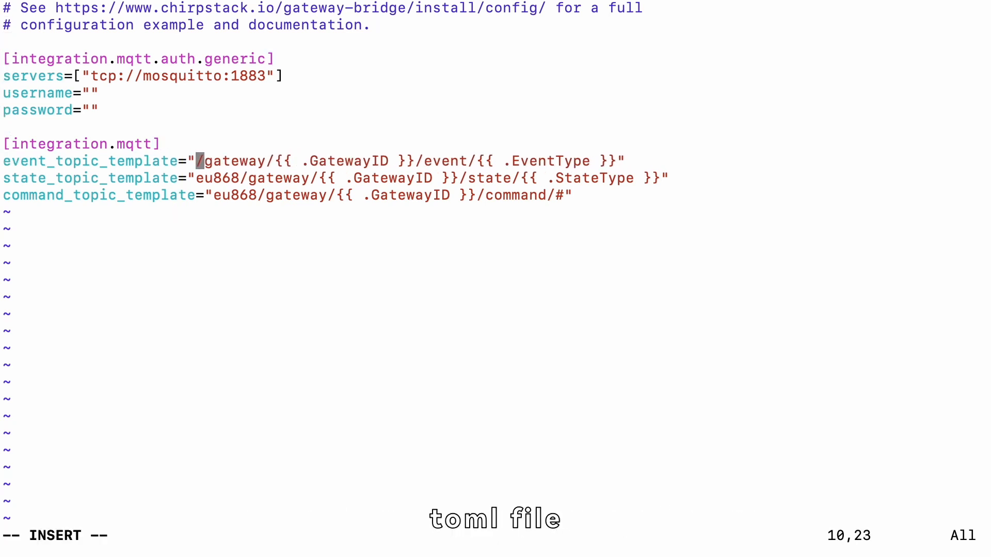
text(cn470_0)
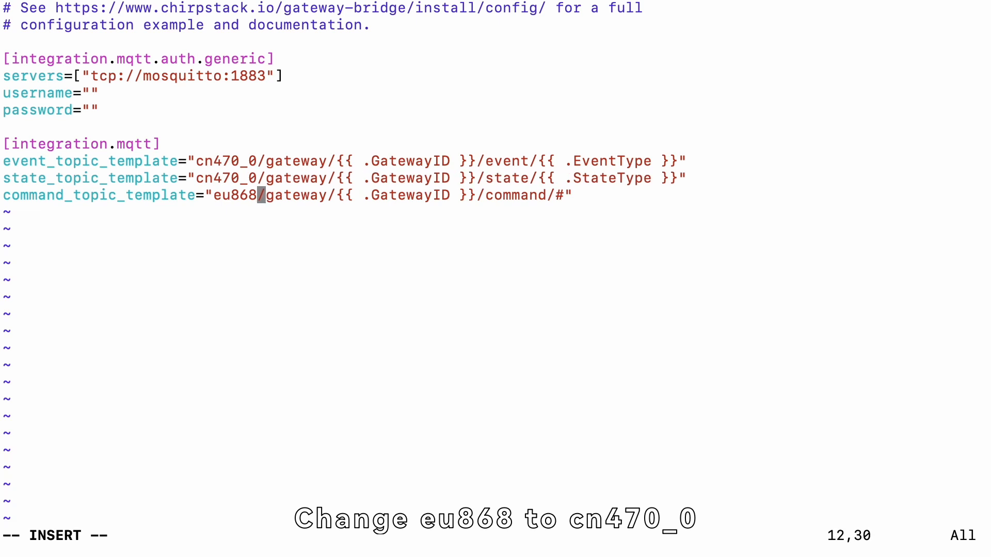
text(cn470)
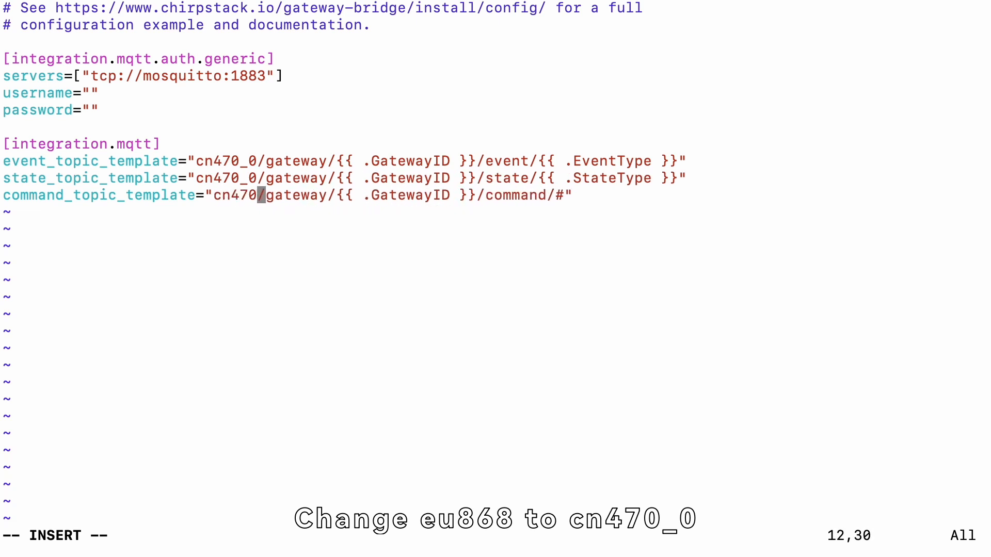
text(_0)
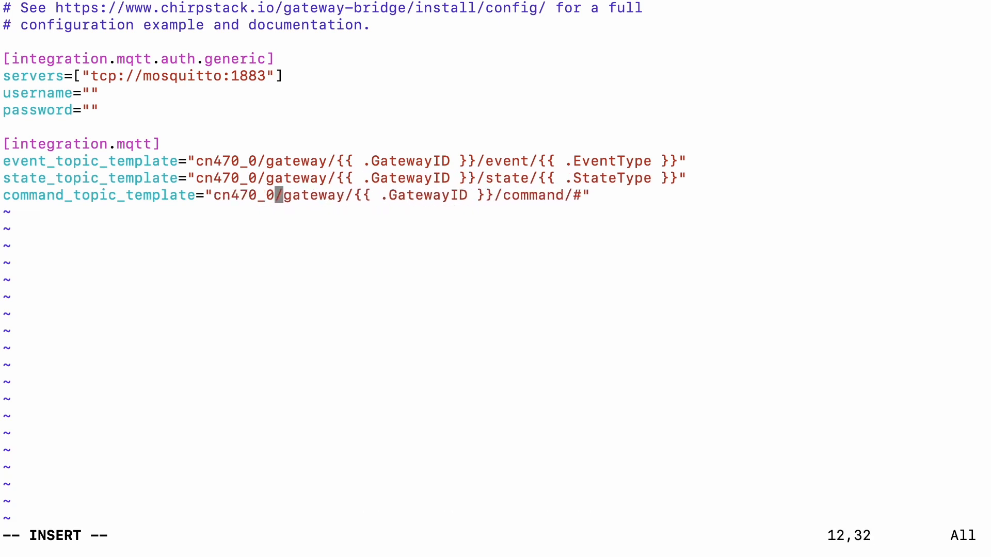
key(Left)
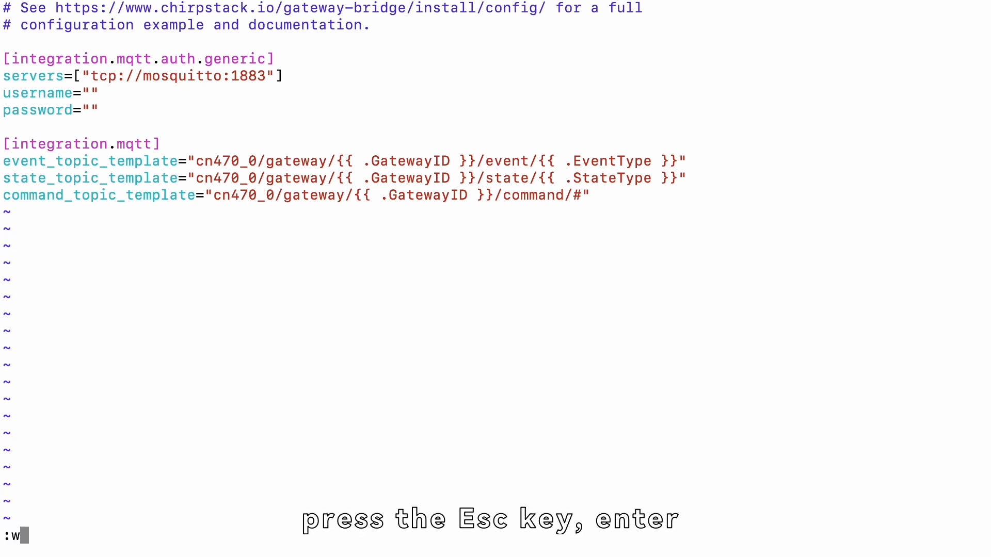
key(Return)
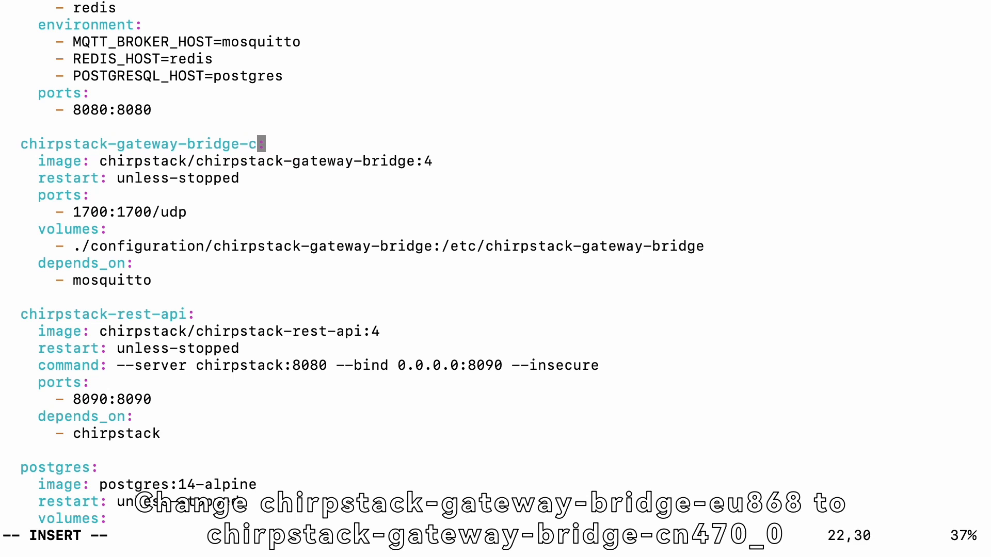
- Rename the compose service chirpstack-gateway-bridge-eu868 to chirpstack-gateway-bridge-cn470 in docker-compose.yml
text(n470)
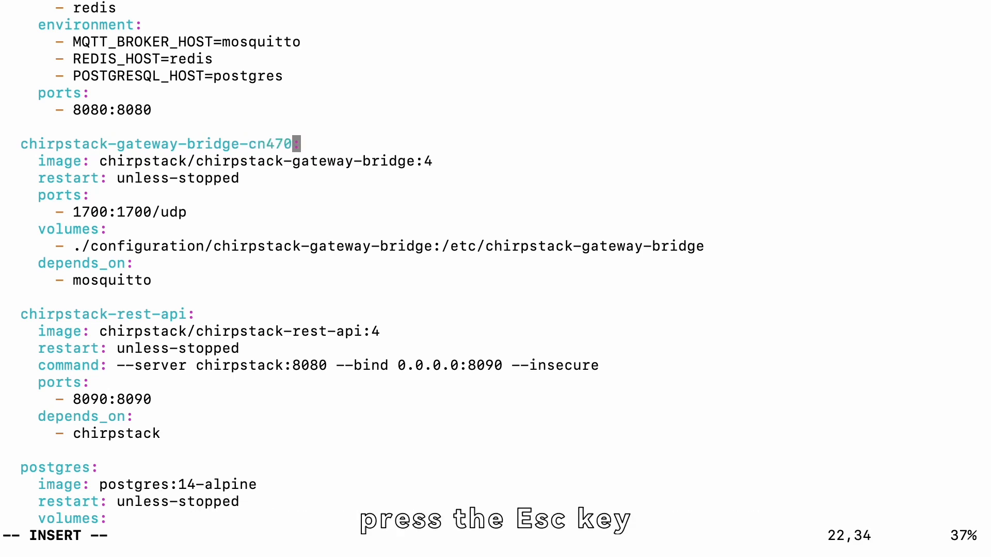
key(Escape)
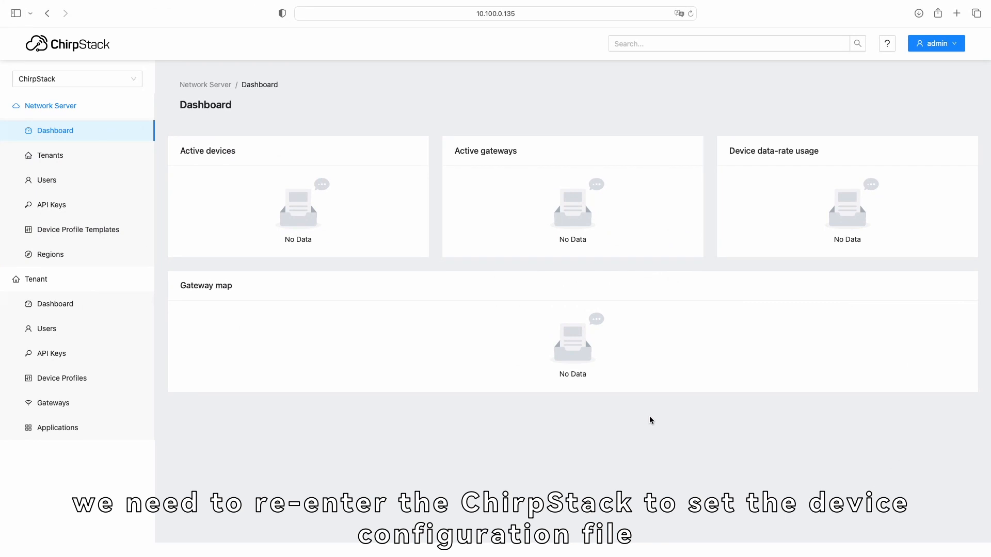
- Start a new device profile with region CN470 and region configuration cn470_0
click(61, 378)
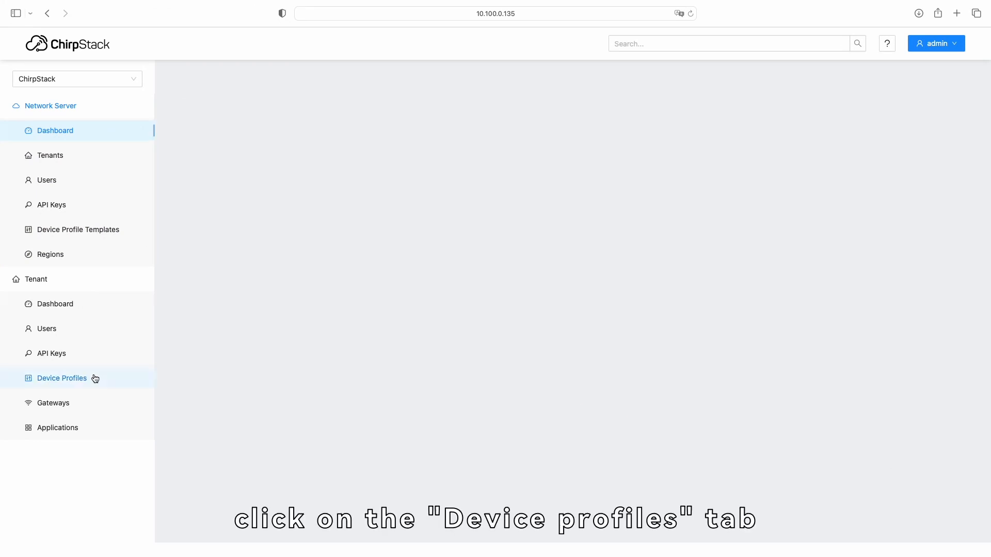
click(62, 378)
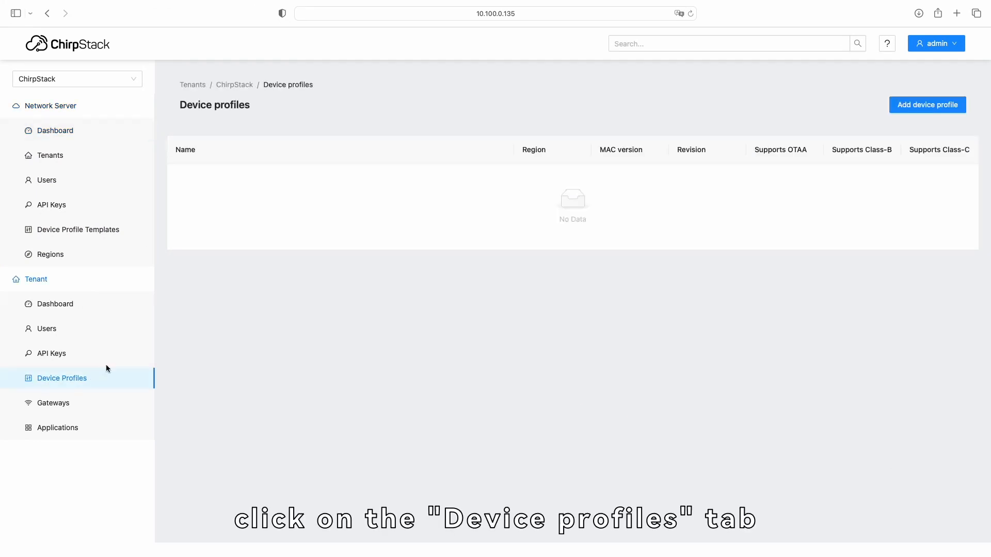
click(927, 104)
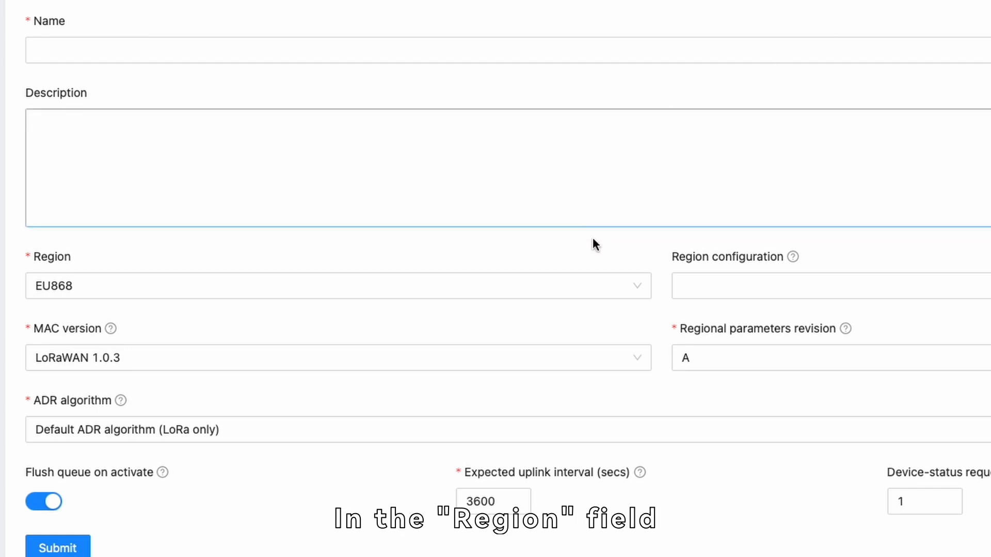
click(338, 286)
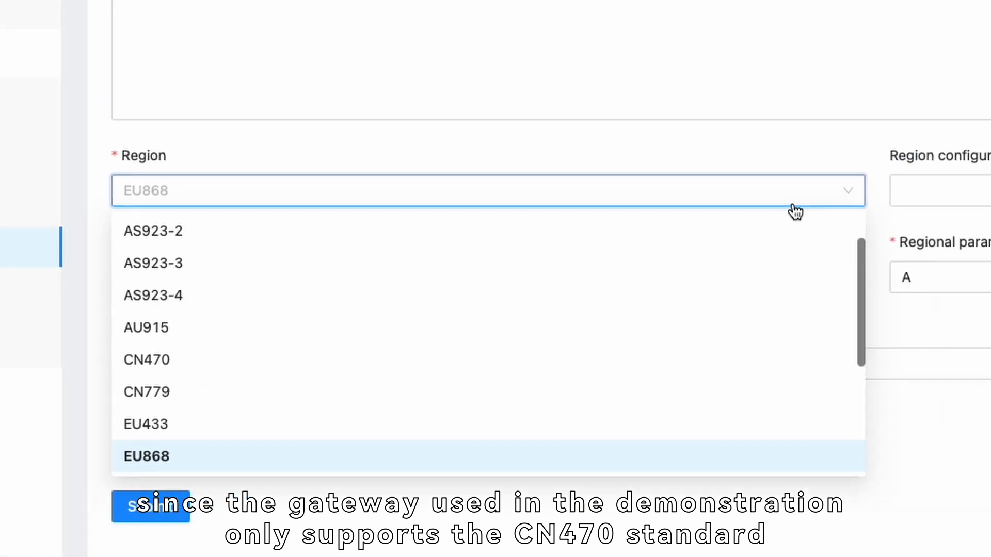
click(146, 360)
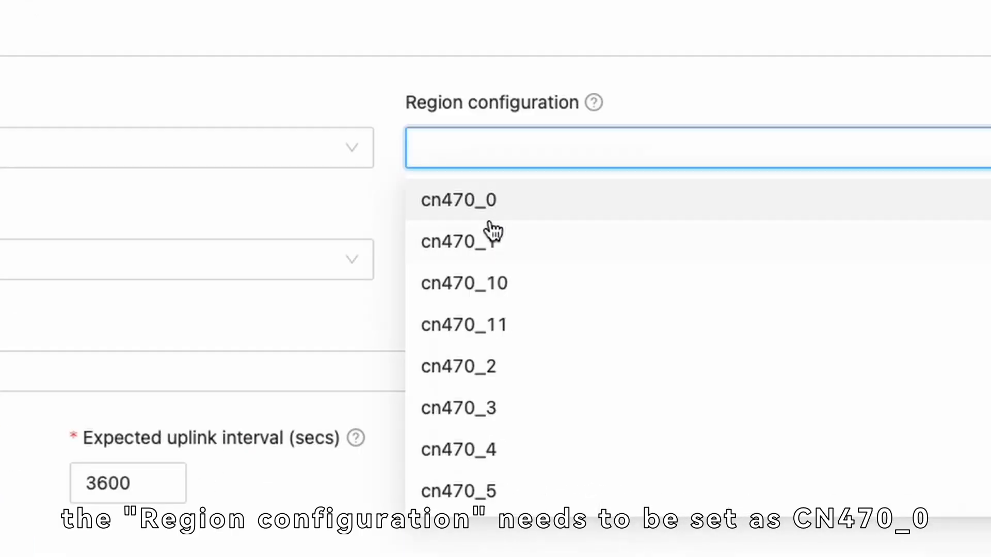
click(459, 200)
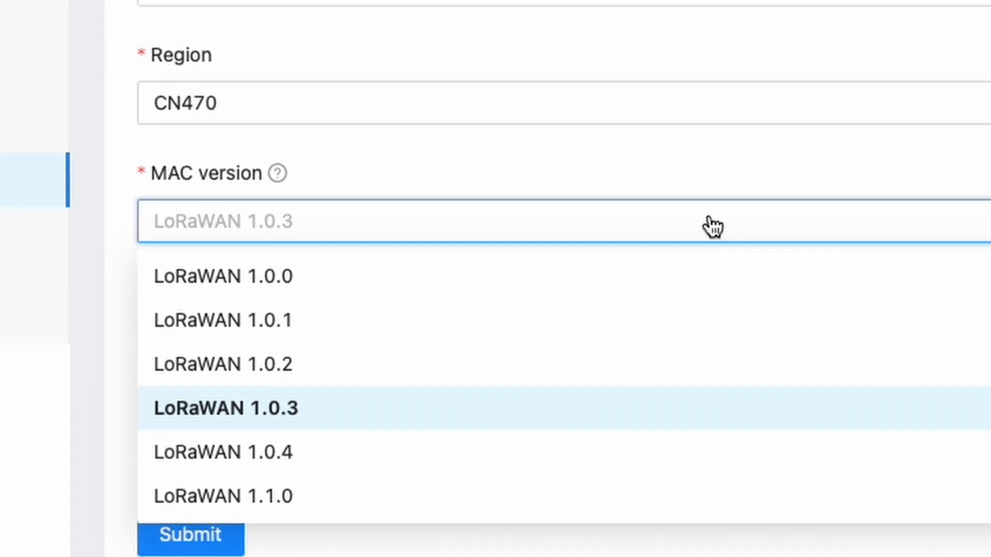
- Set LoRaWAN MAC 1.0.2, regional parameters revision B, and name the profile E890-470LG11
click(222, 364)
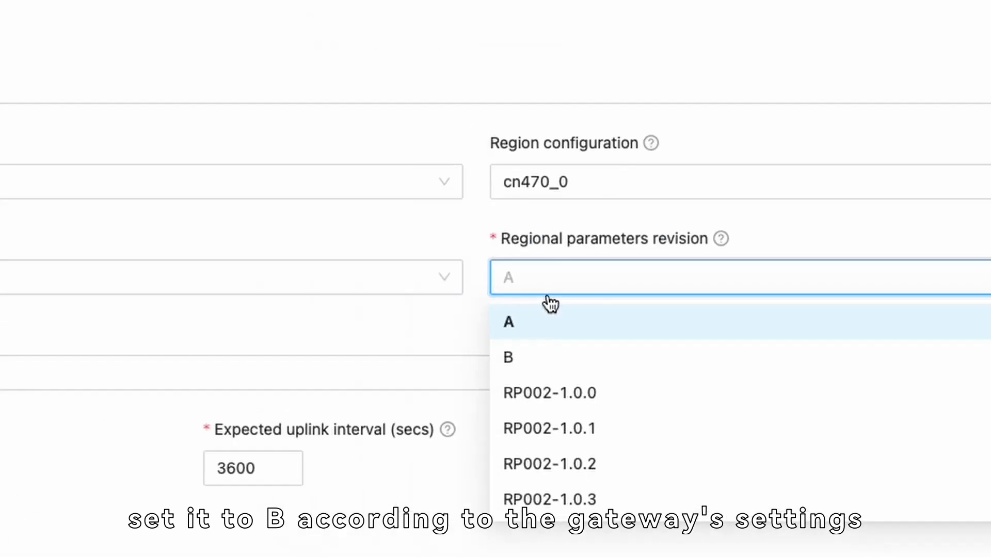
click(507, 357)
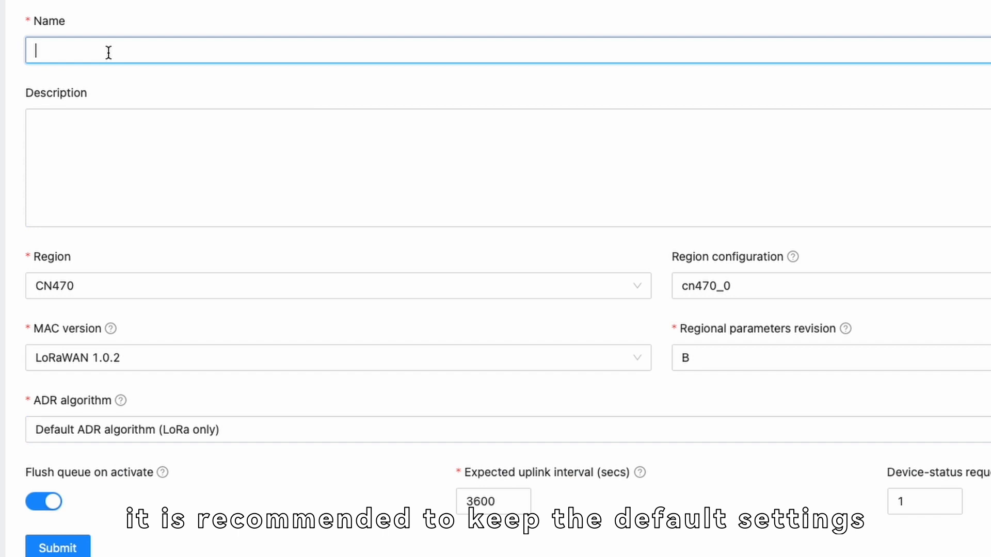
text(E890-47)
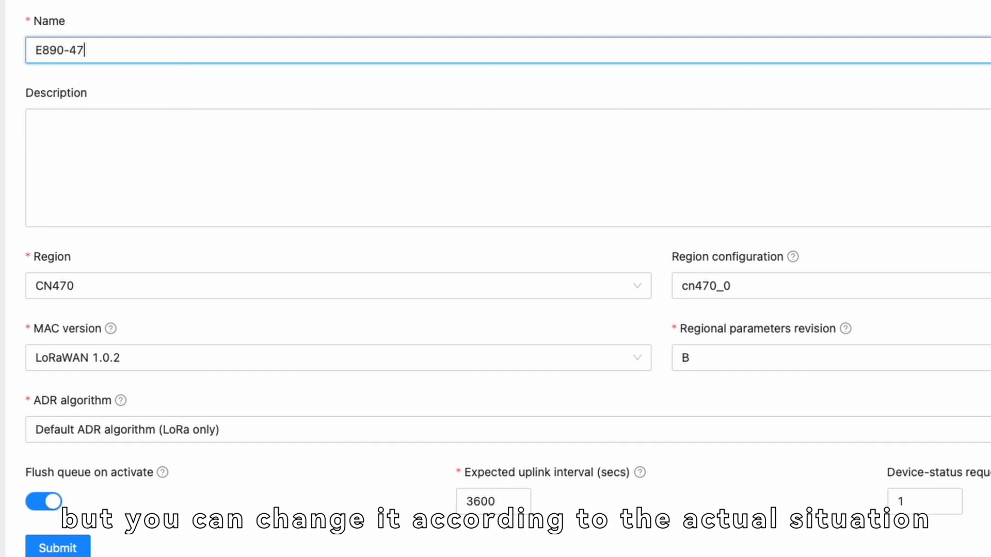
text(0LG11)
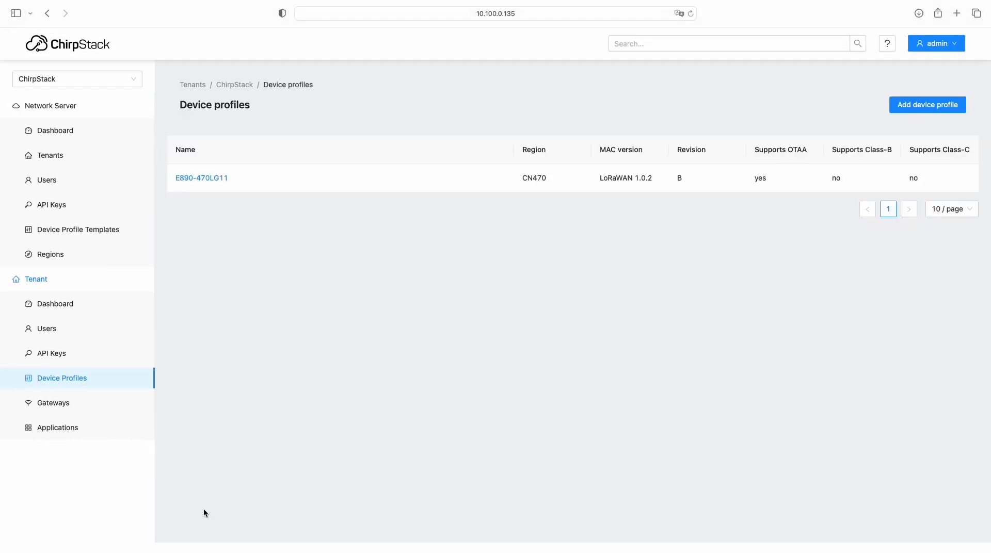
- Enable Device supports Class-C on the E890-470LG11 profile and submit it
click(202, 177)
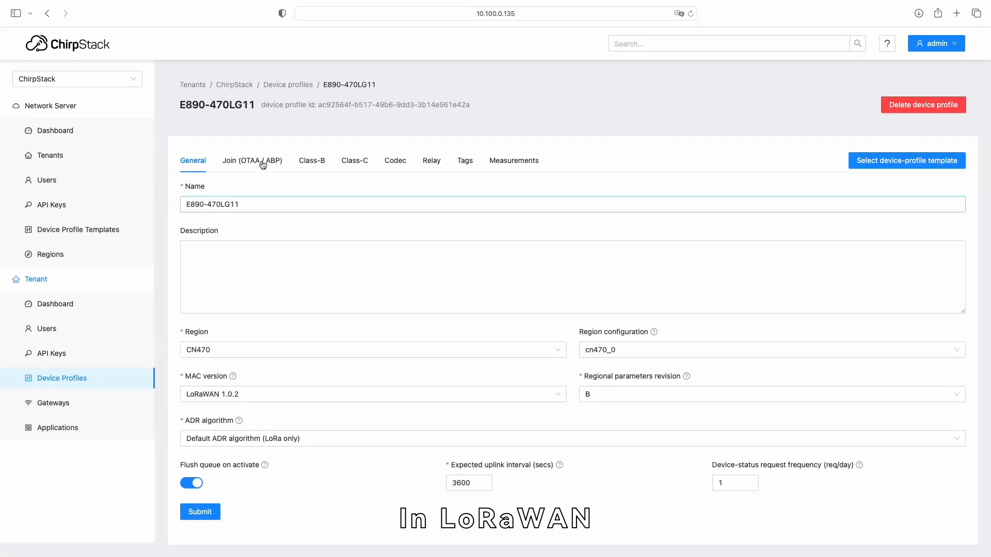
click(354, 160)
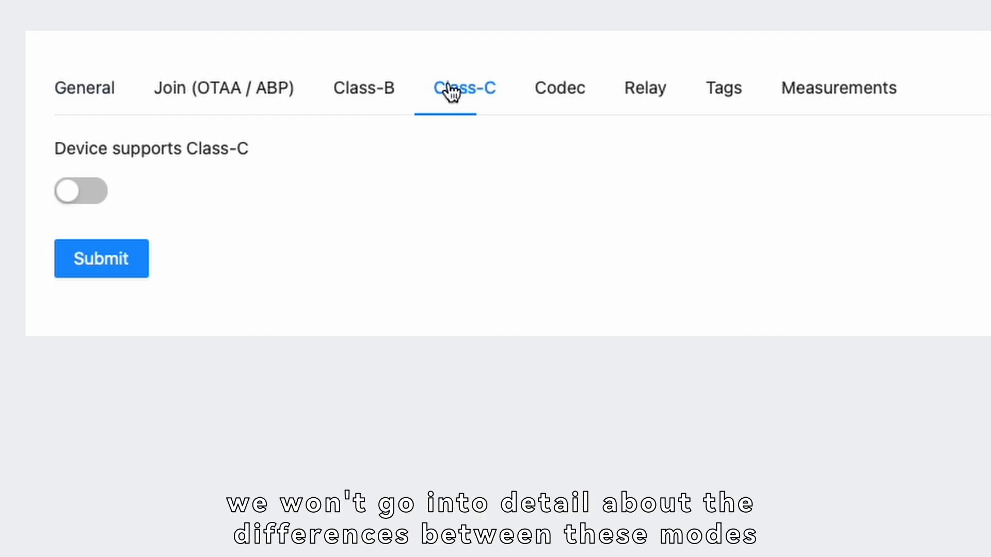
click(81, 191)
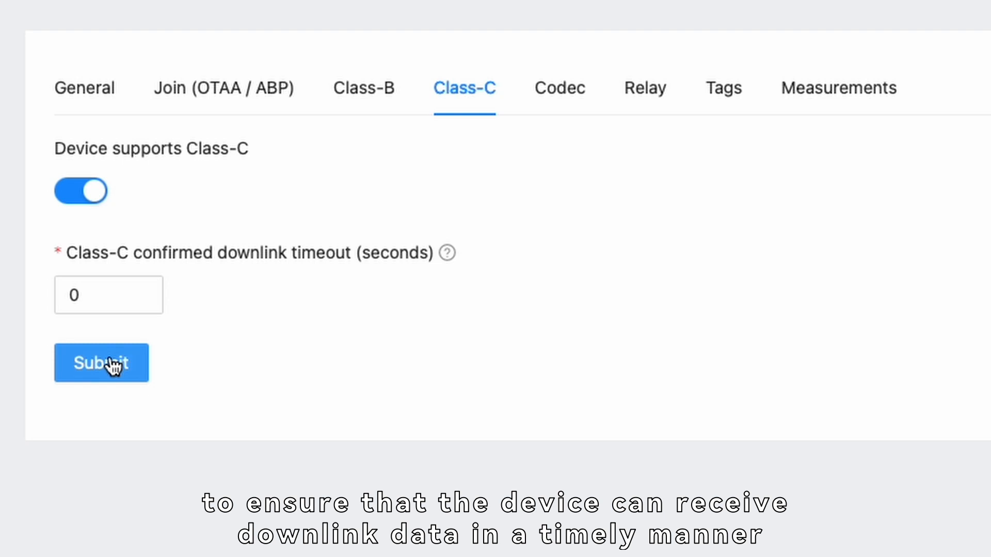
click(101, 363)
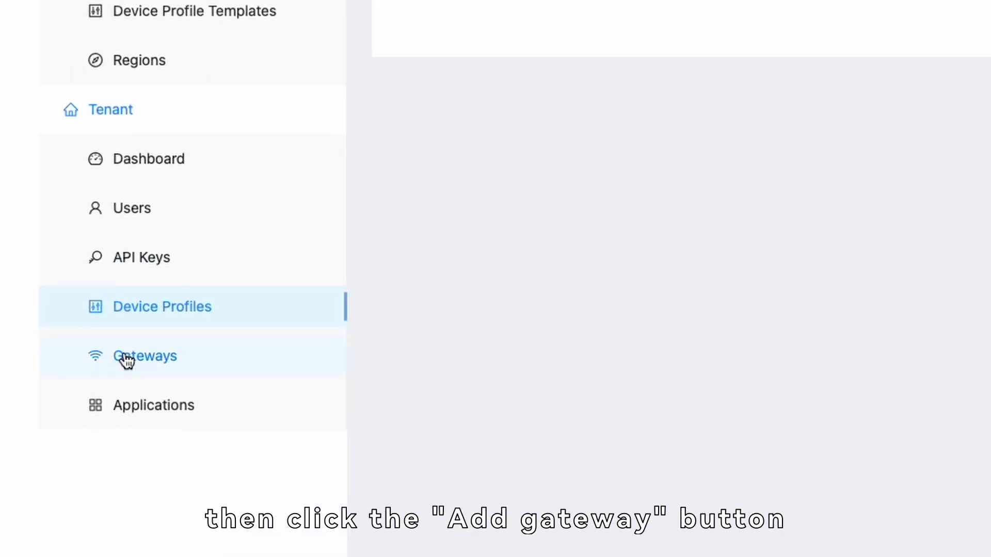
- Add a gateway named Ebyte with a randomly generated gateway ID
click(125, 355)
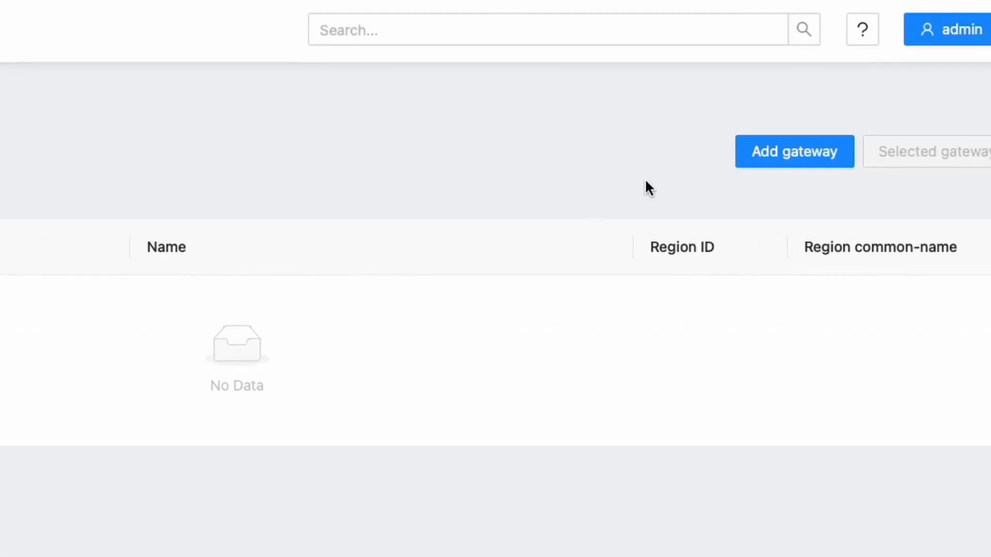
click(794, 151)
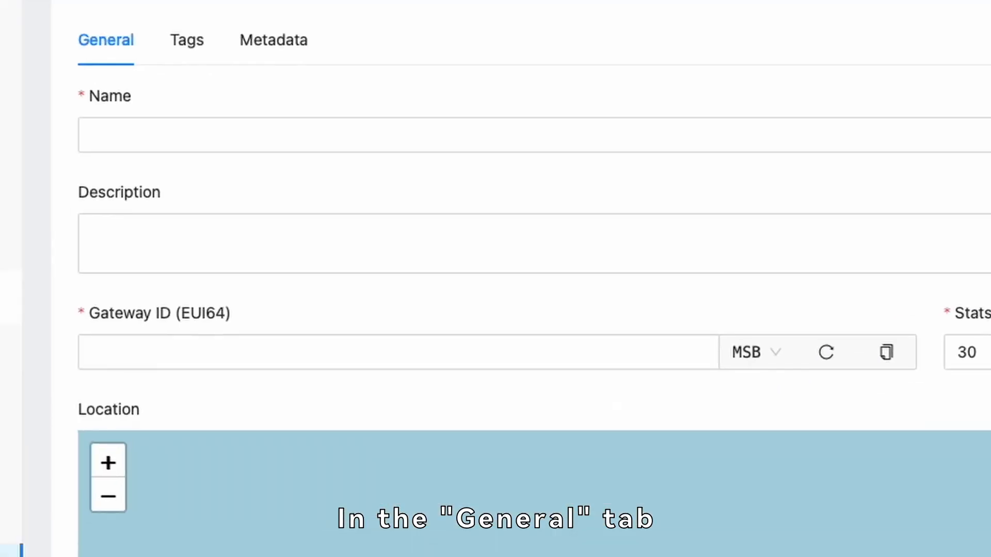
click(506, 134)
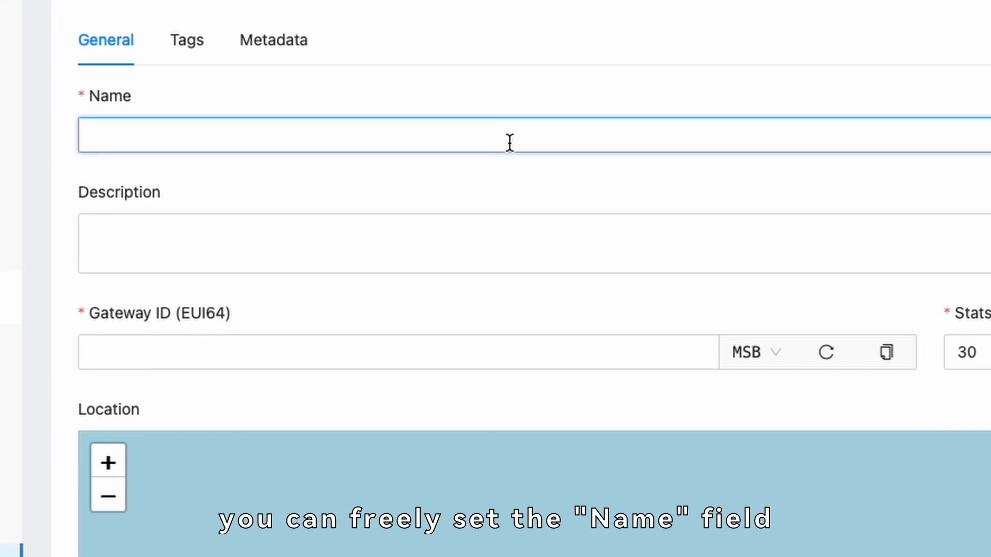
text(Ebyte)
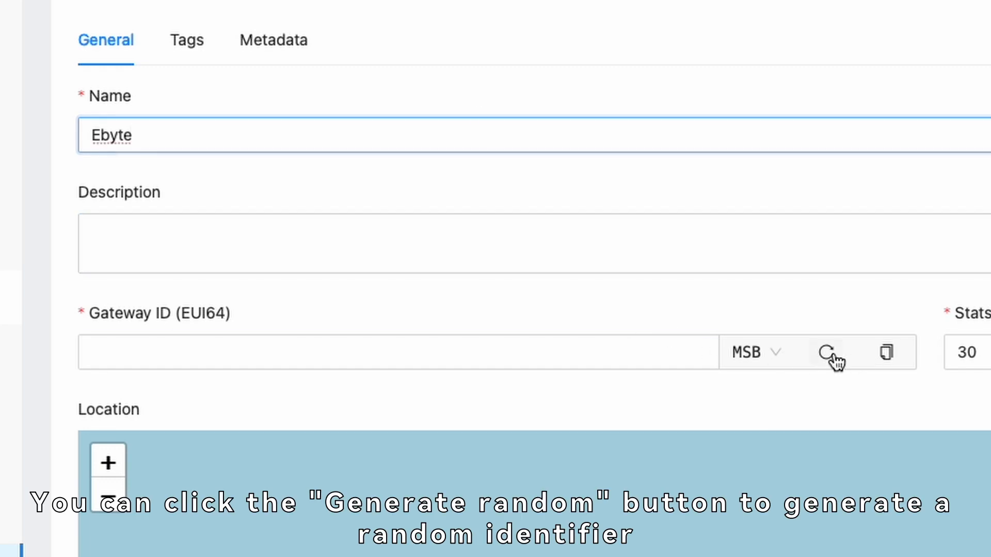
click(829, 352)
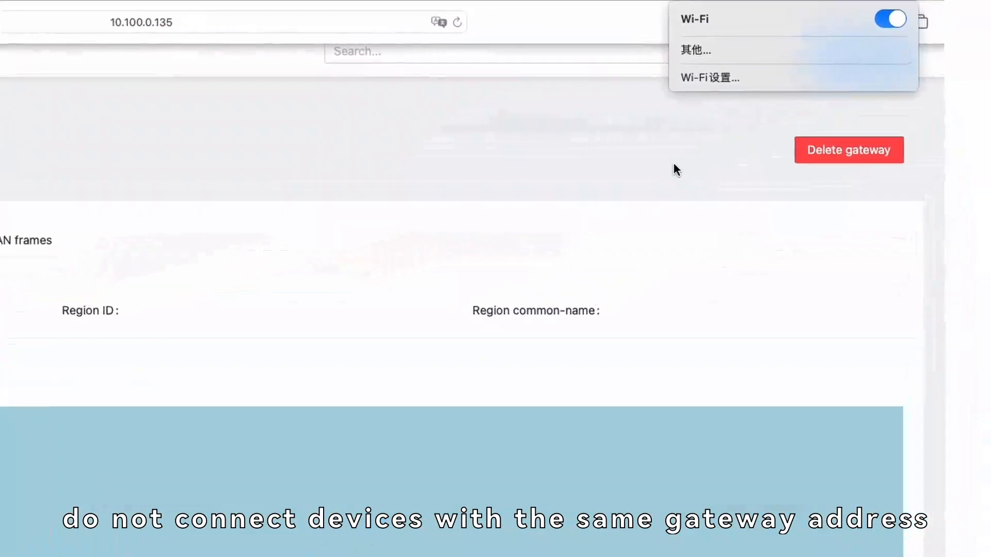
- Switch the computer's Wi-Fi to the gateway's network from the menu bar
click(696, 50)
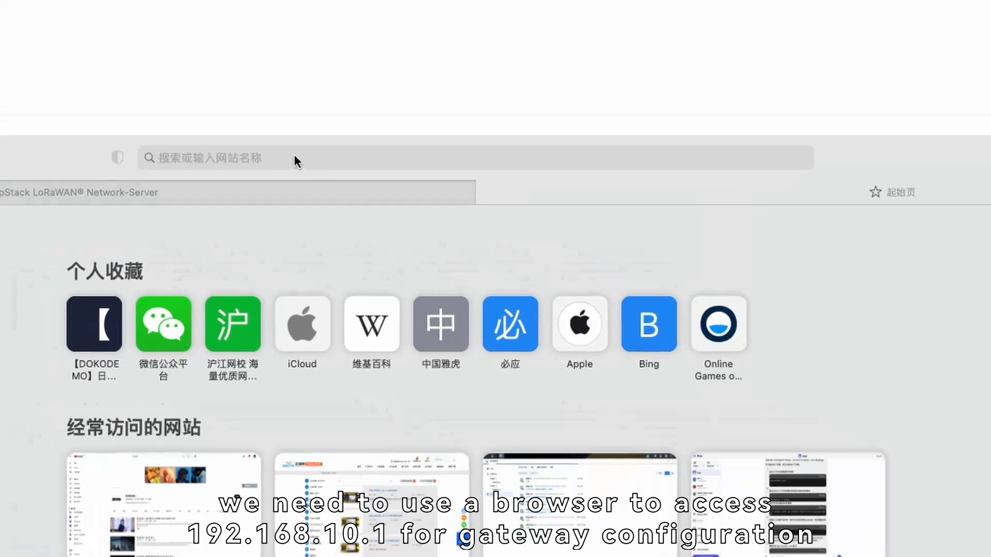
- Load the gateway's web UI at 192.168.10.1 in a new Safari tab
text(192.168.10.1 — 192.168.10.)
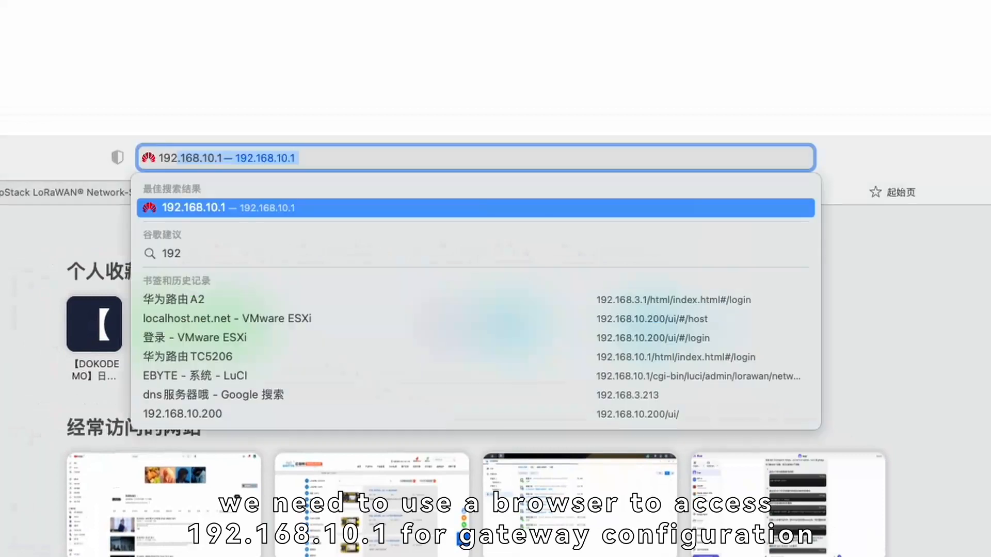
text(192.168.)
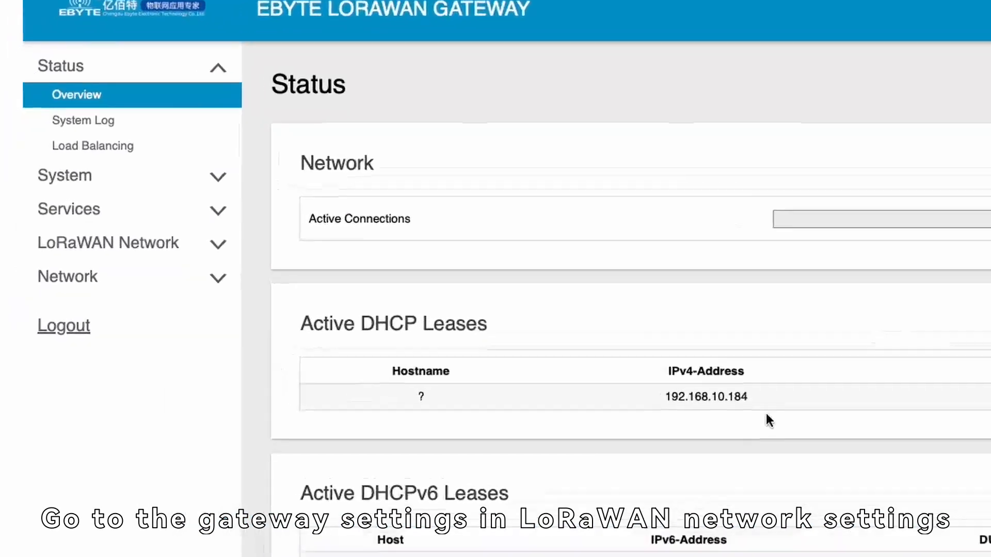
- Set gateway ID 5f43a6ee92330bc6 and server address 10.100.0.135 in LoRaWAN Gateway Settings, then save and apply
click(107, 243)
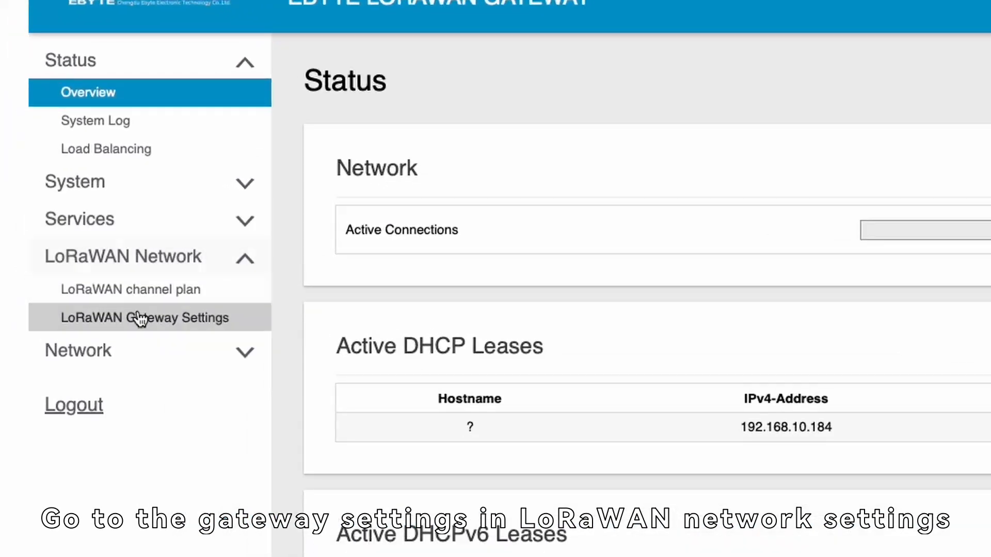
click(143, 317)
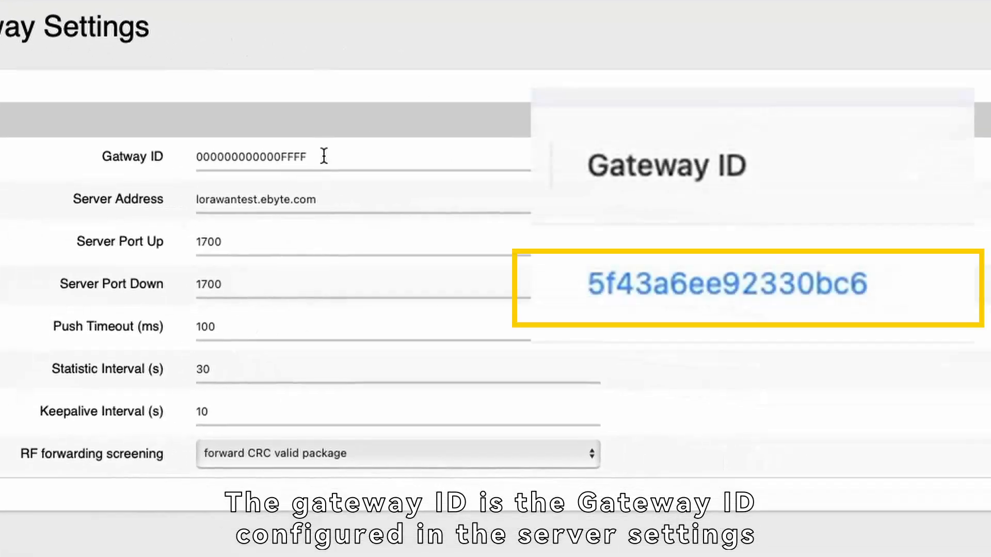
text(5f43a6ee92330bc6)
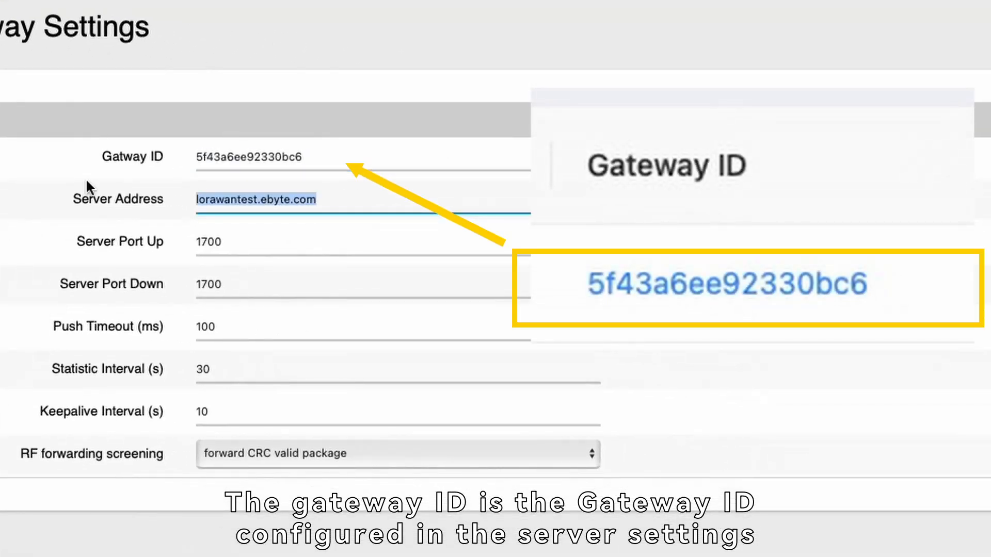
text(10.100.0)
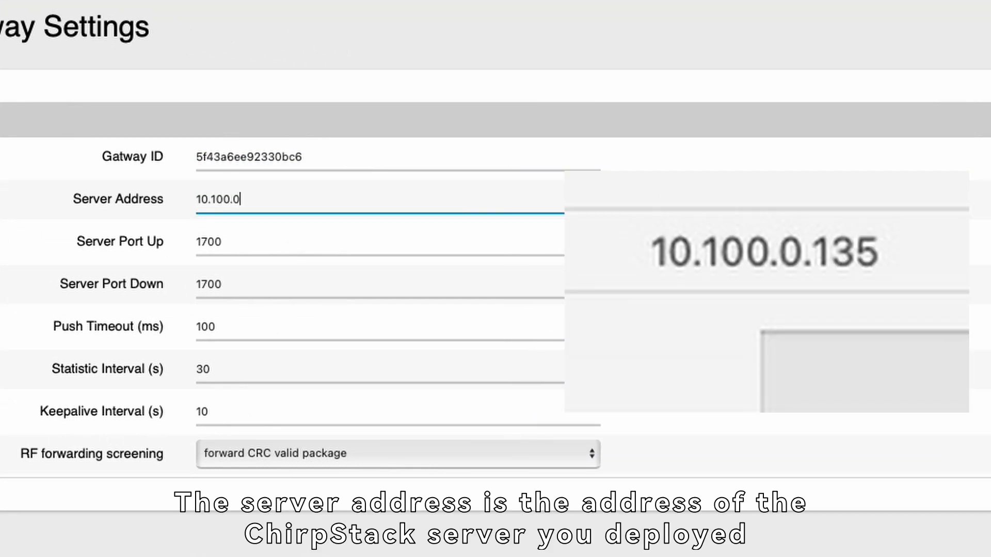
text(135)
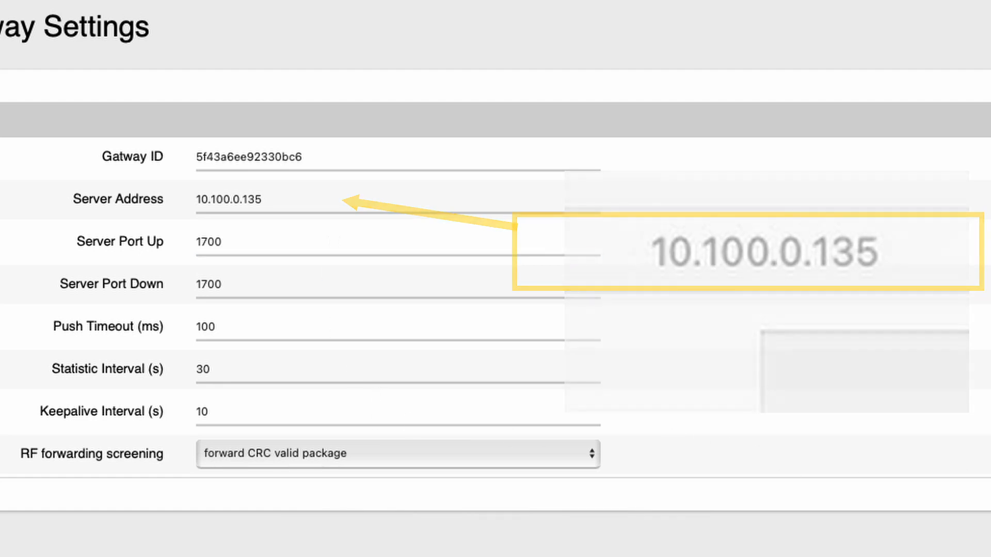
click(879, 444)
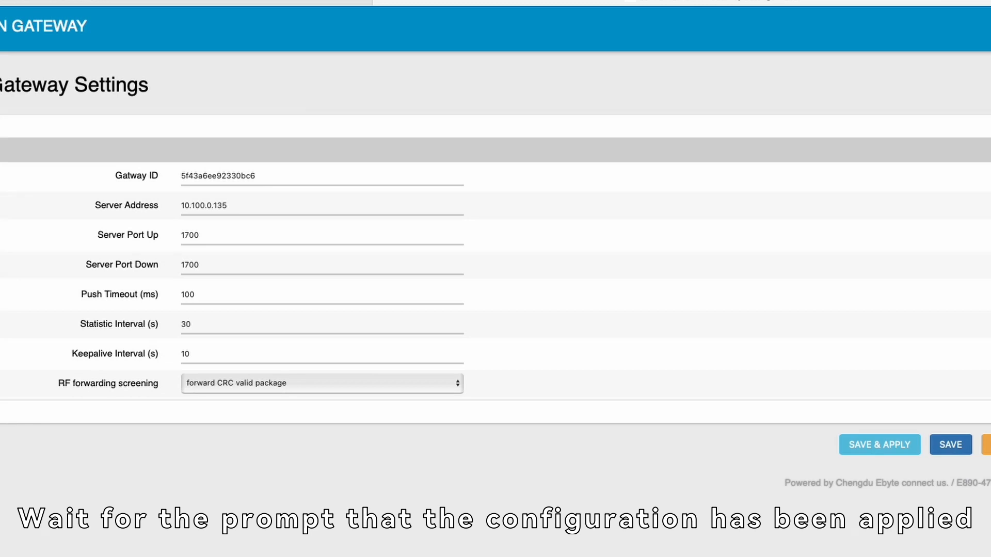
click(248, 34)
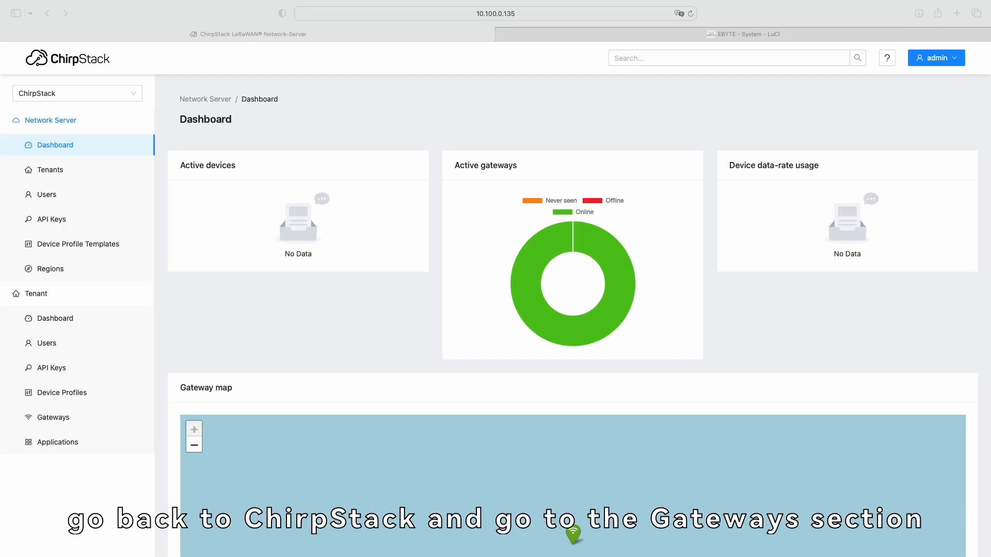
mouse_move(107, 375)
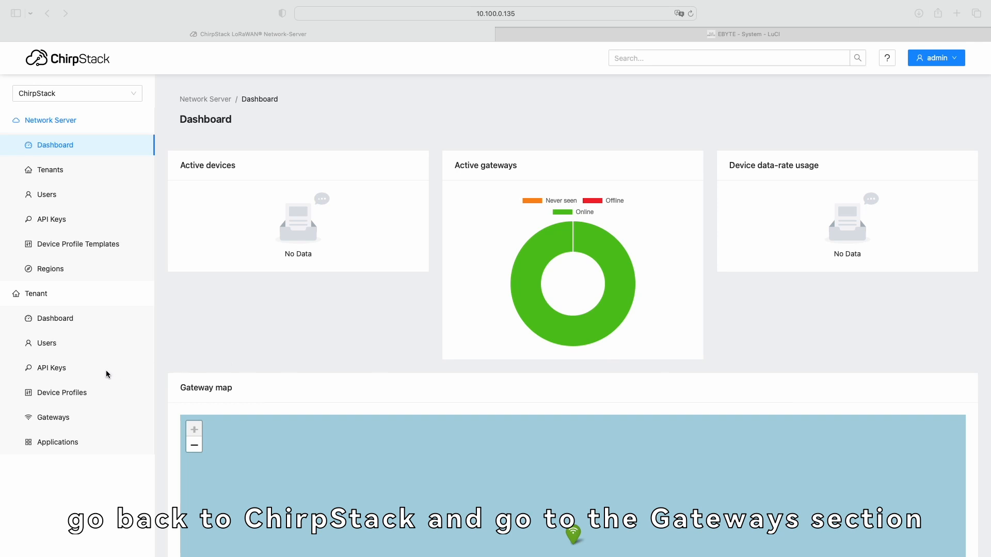
click(53, 417)
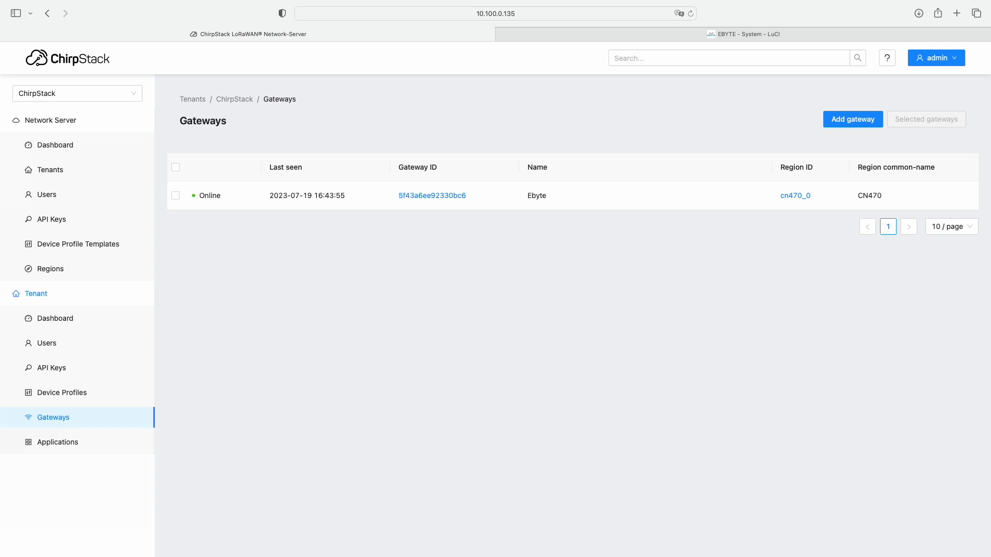
click(55, 145)
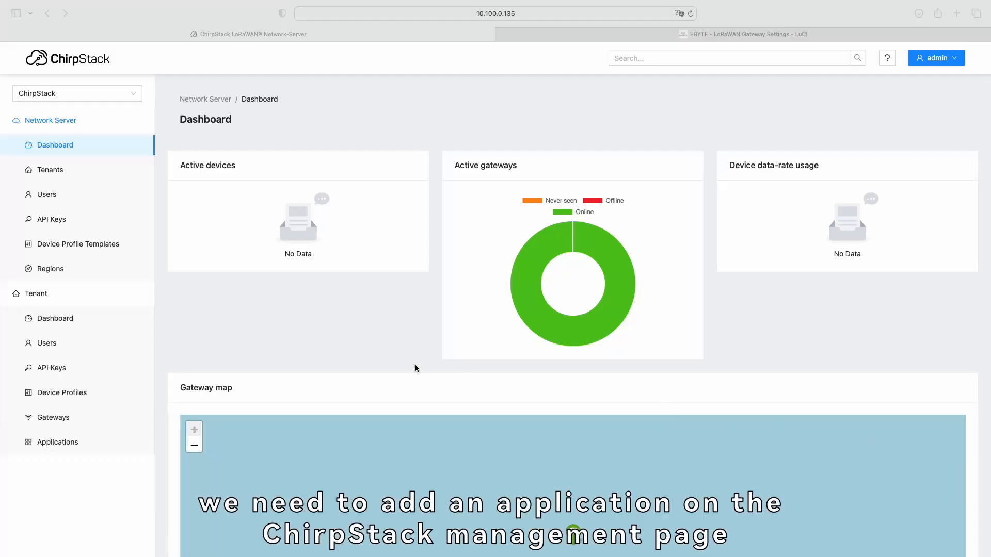
mouse_move(408, 367)
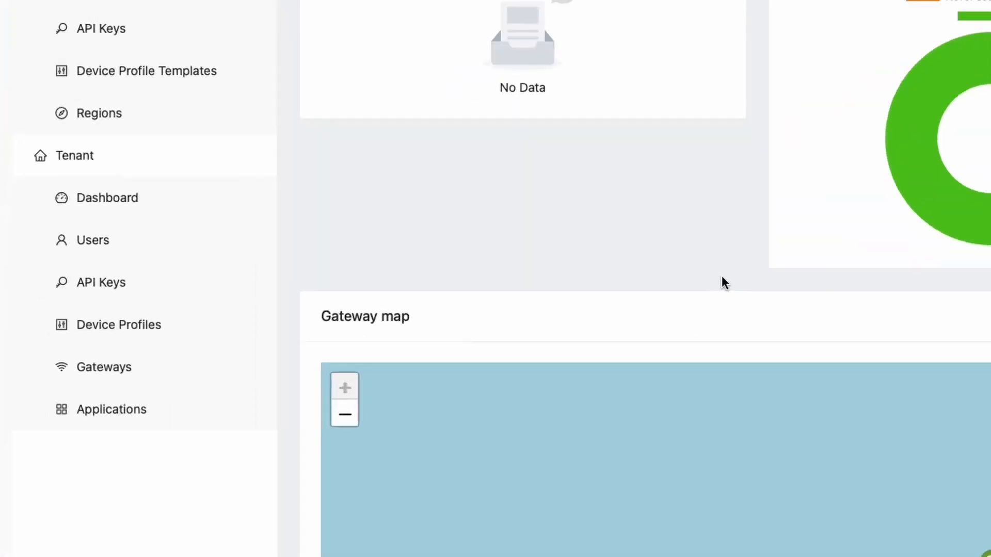
- Add an application named E78 and submit it
click(111, 409)
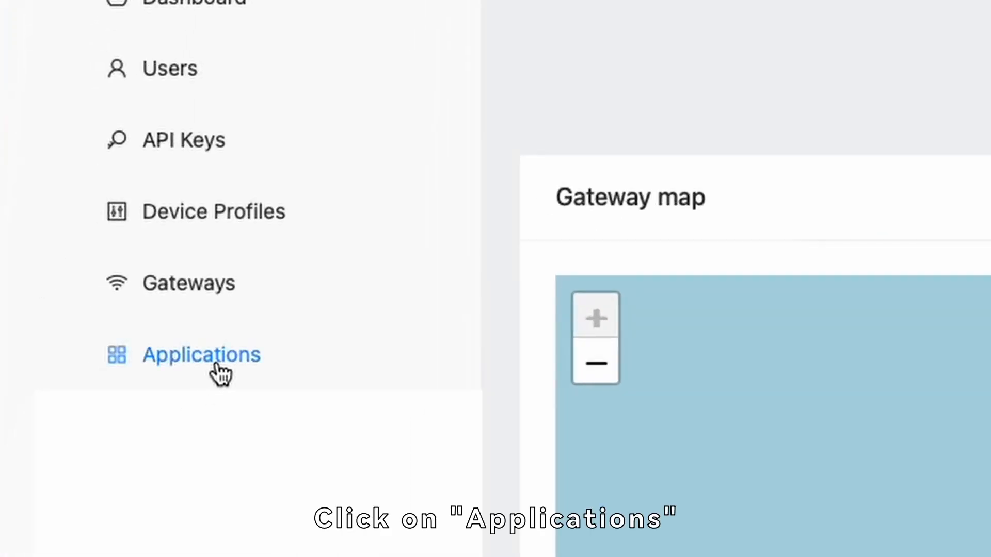
click(201, 354)
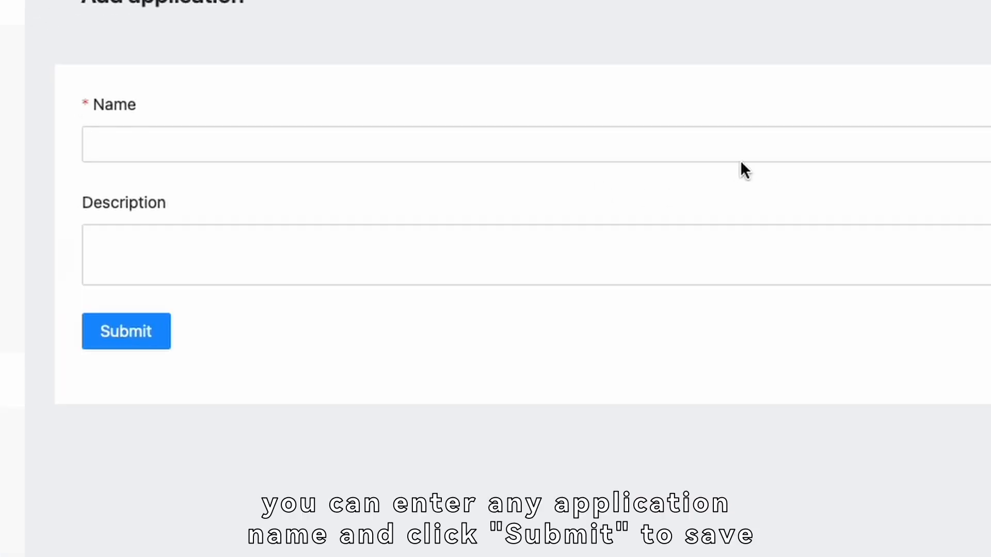
text(E78)
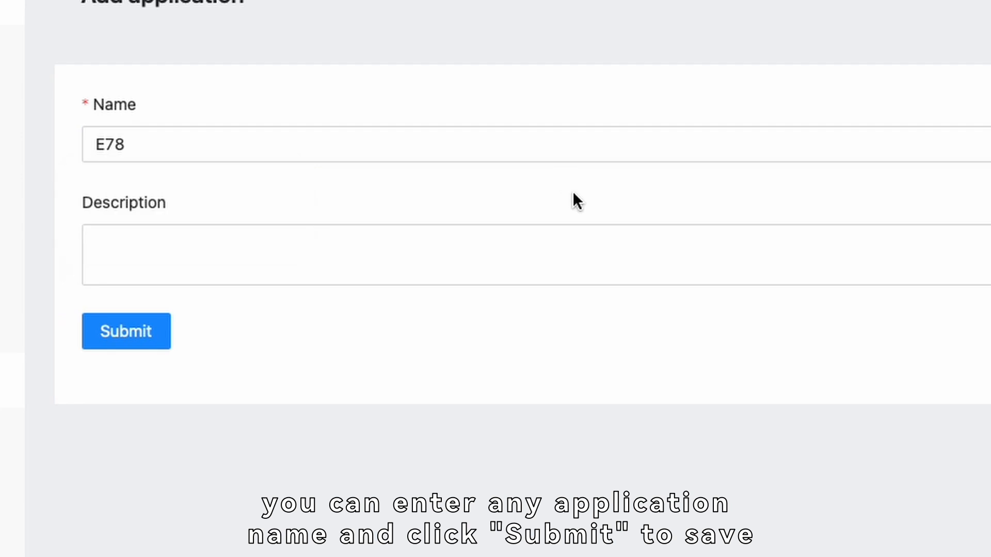
click(126, 331)
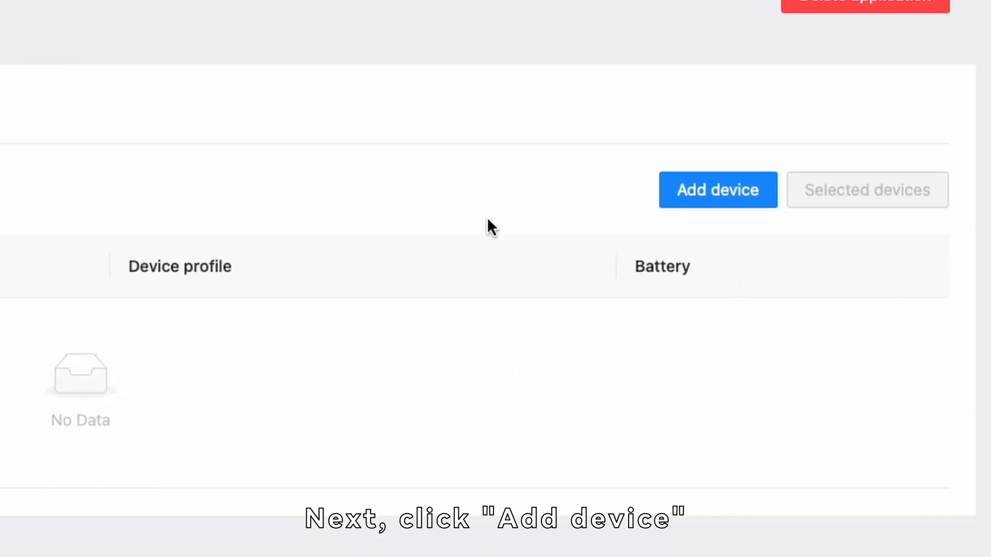
- Create device 01 with a random EUI and the E890-470LG11 profile, then submit its OTAA application key
click(718, 189)
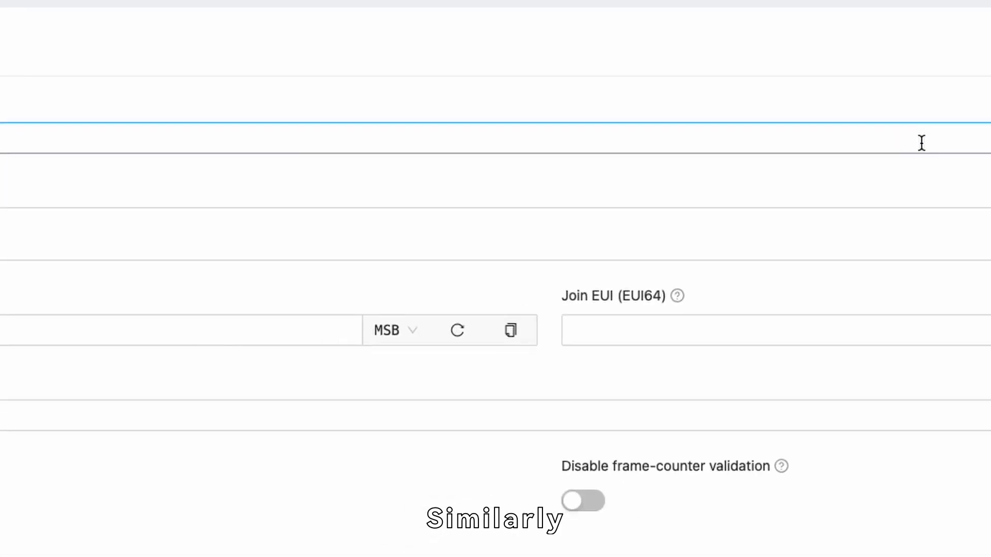
scroll(up, 3)
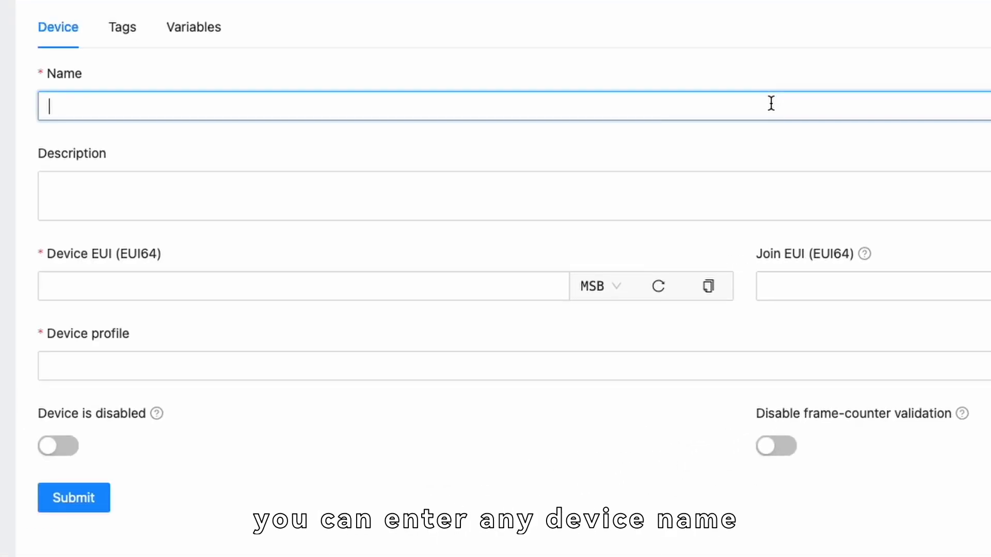
text(01)
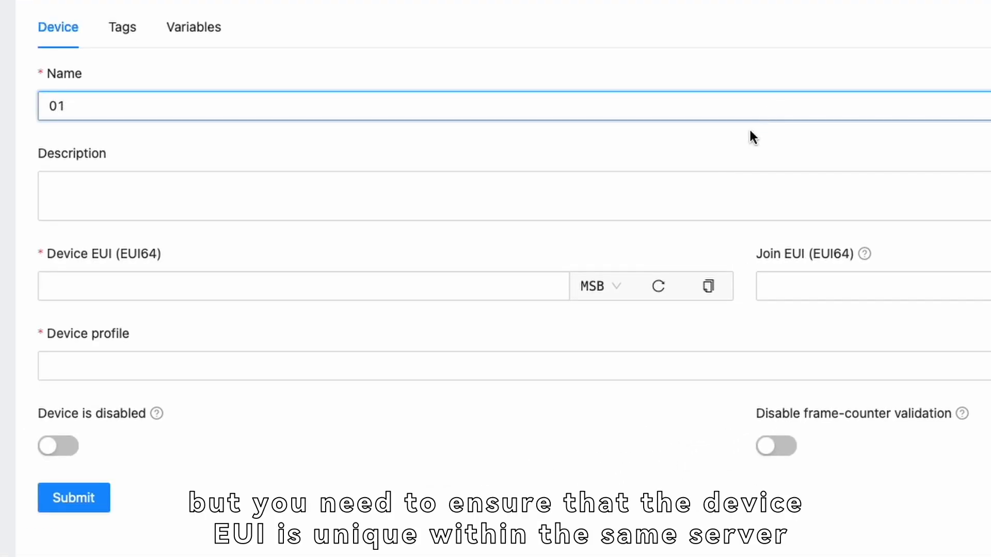
click(301, 286)
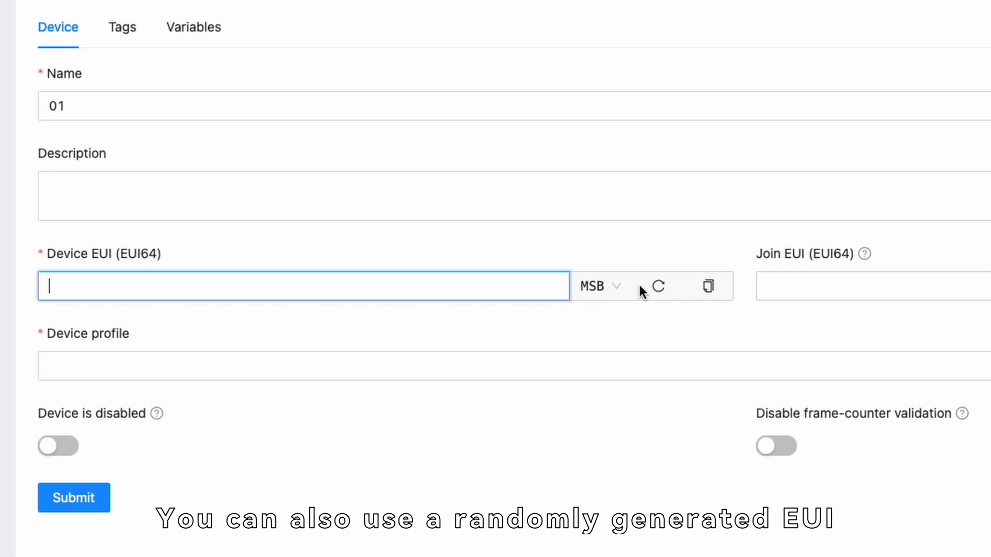
mouse_move(657, 290)
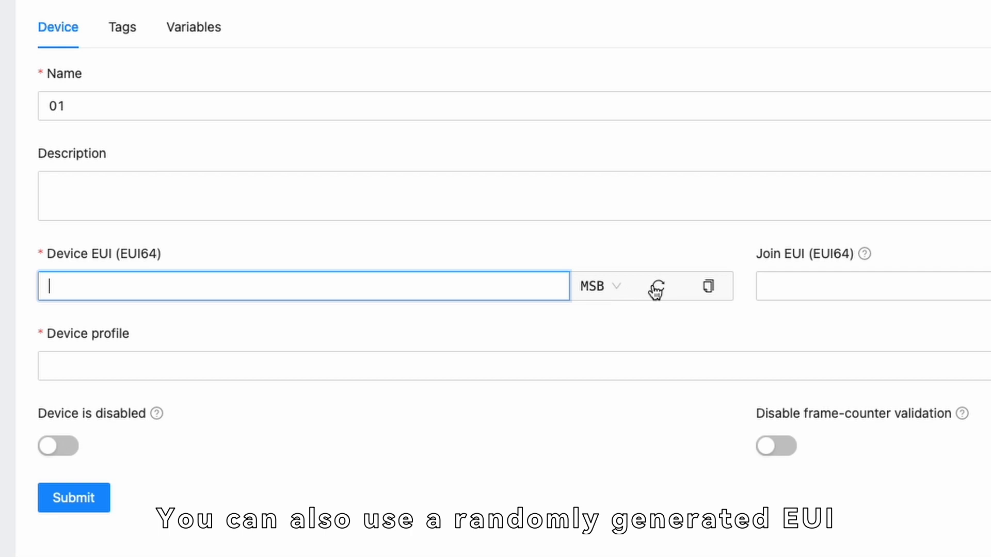
click(657, 286)
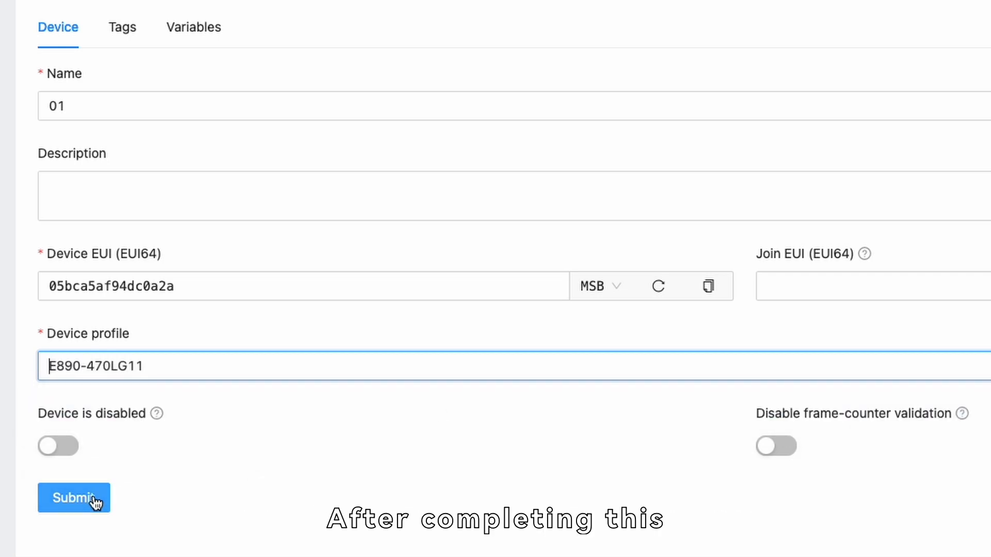
click(74, 498)
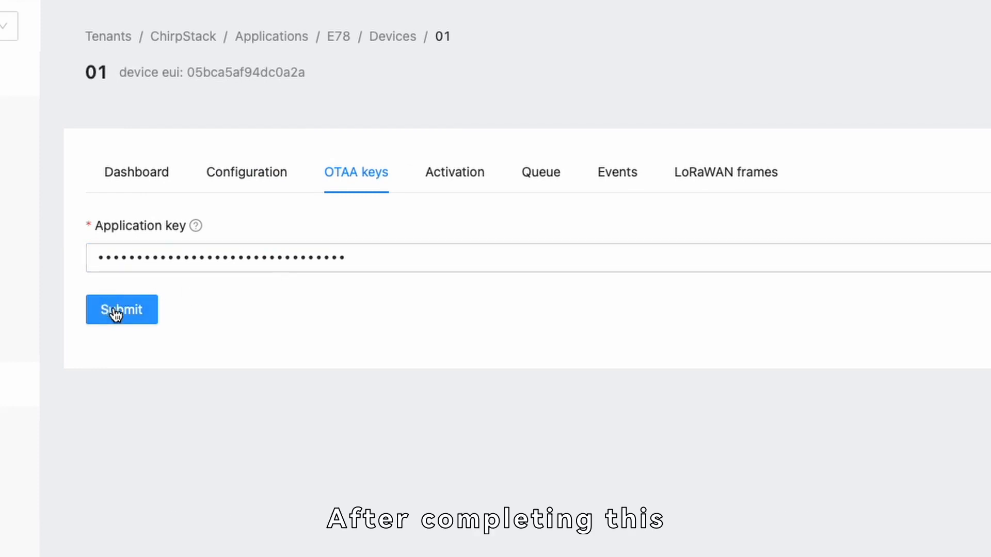
click(121, 309)
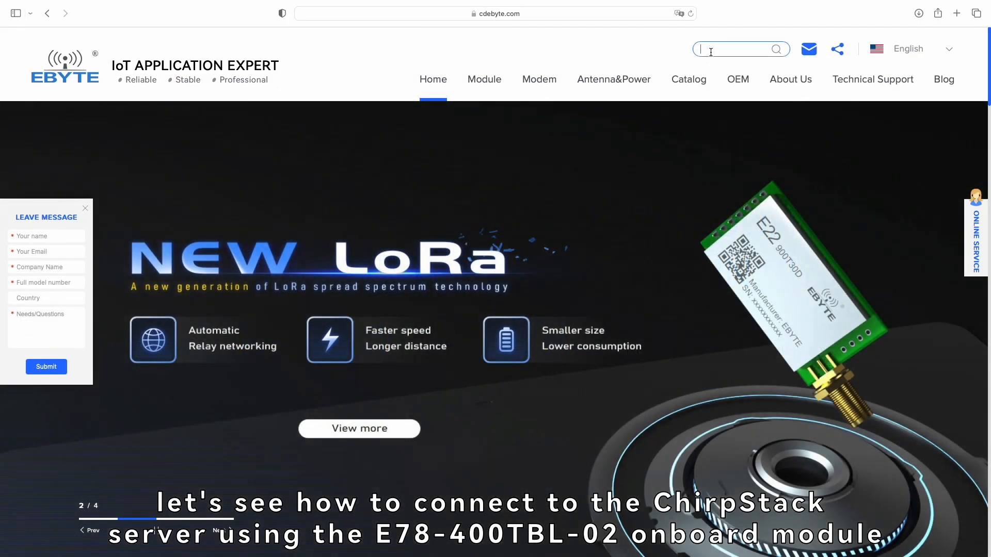
- Search the EBYTE site for 'e78-400' and go to the E78-400TBL-02 product page
text(e78)
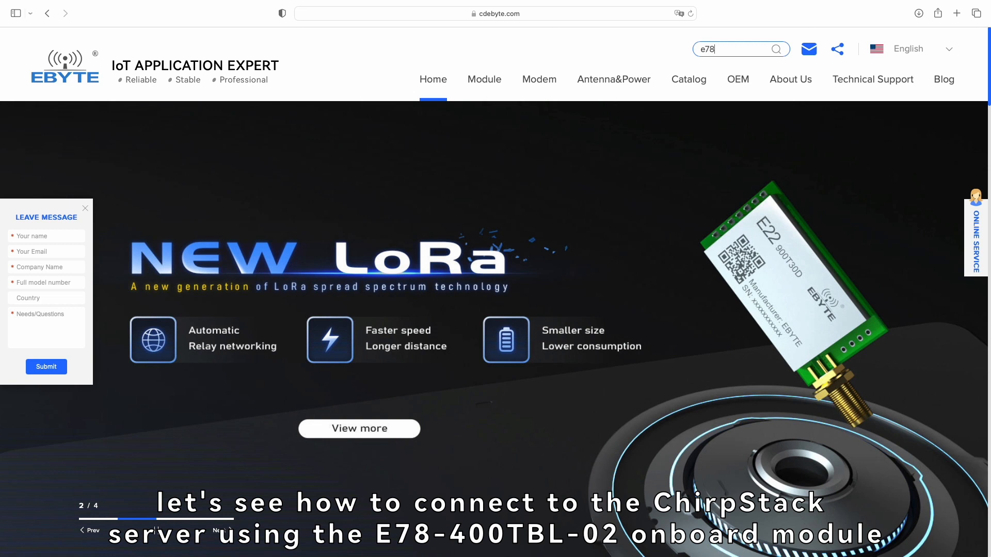
text(-40)
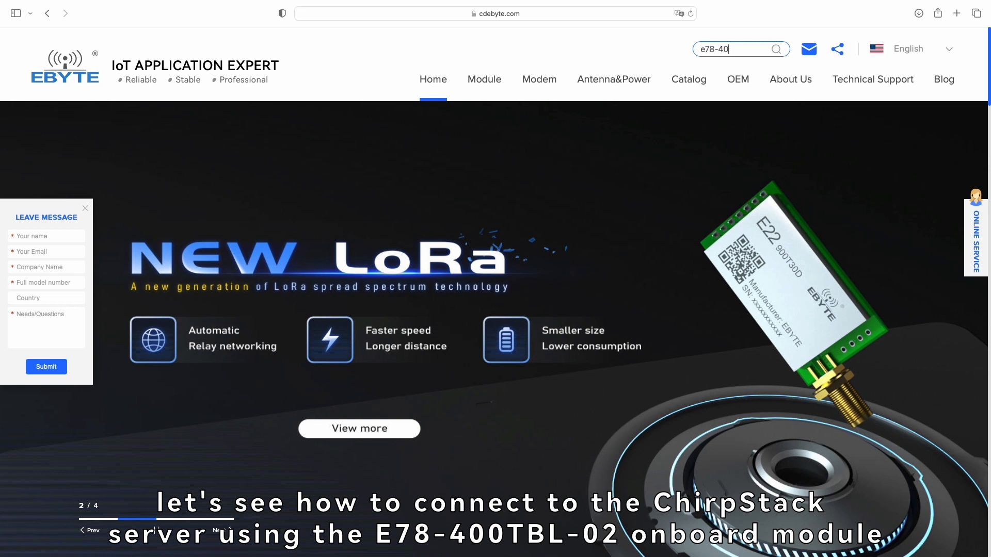
text(0)
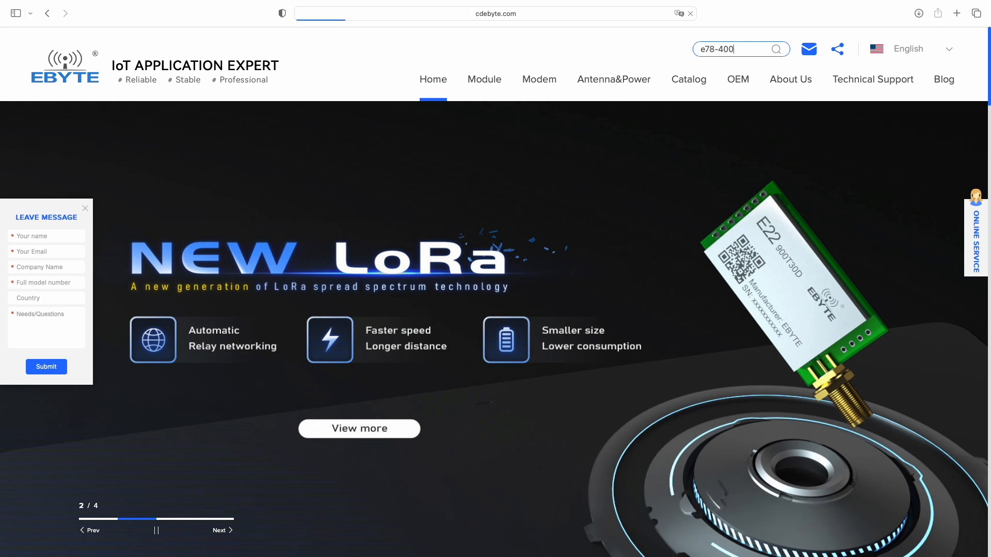
click(776, 49)
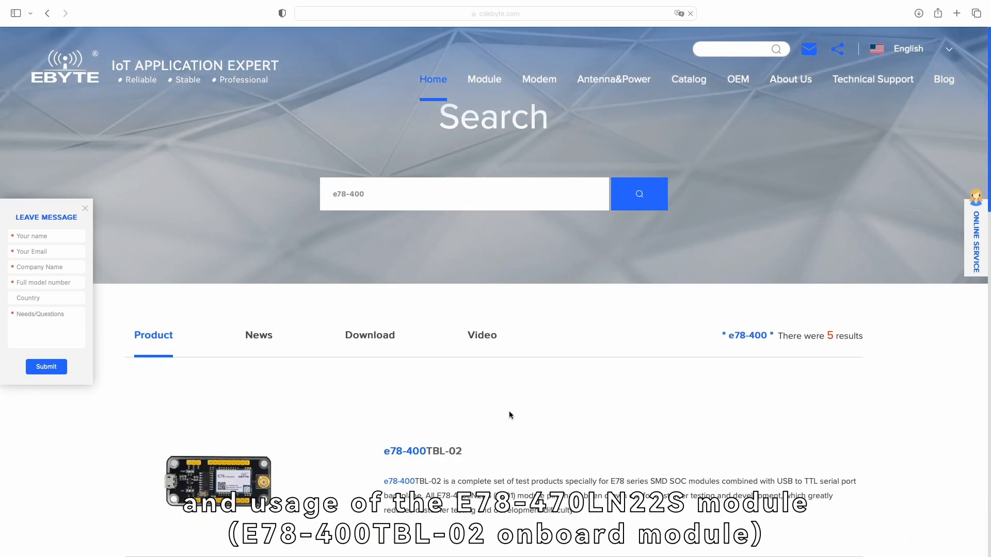
click(421, 451)
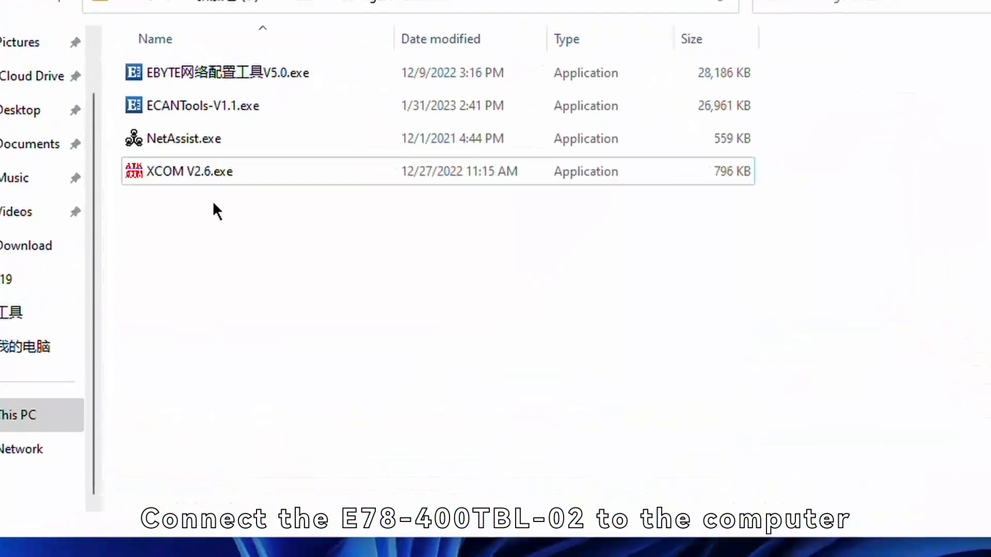
- Launch XCOM V2.6 and open COM3 at 9600 baud, 8 data bits, no parity, 1 stop bit
double_click(188, 172)
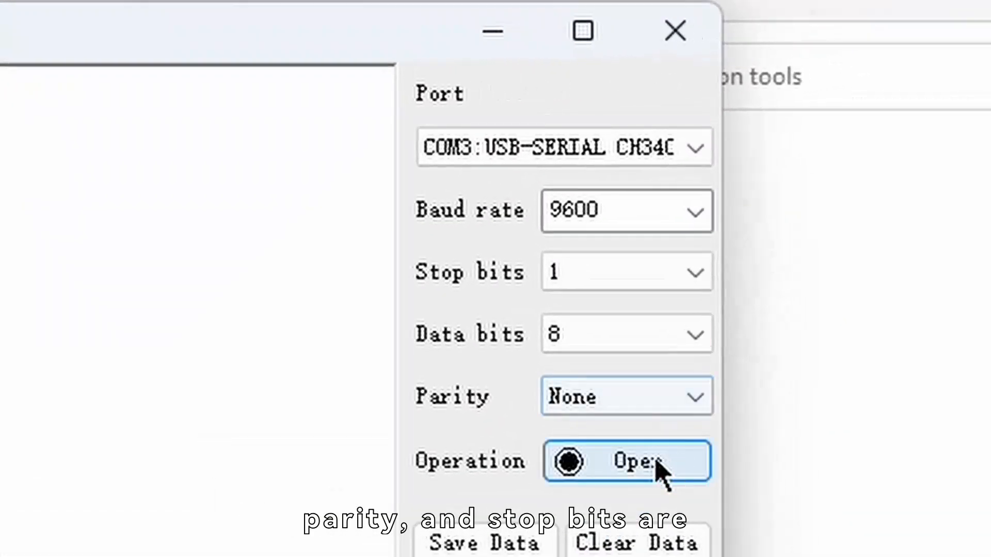
click(625, 461)
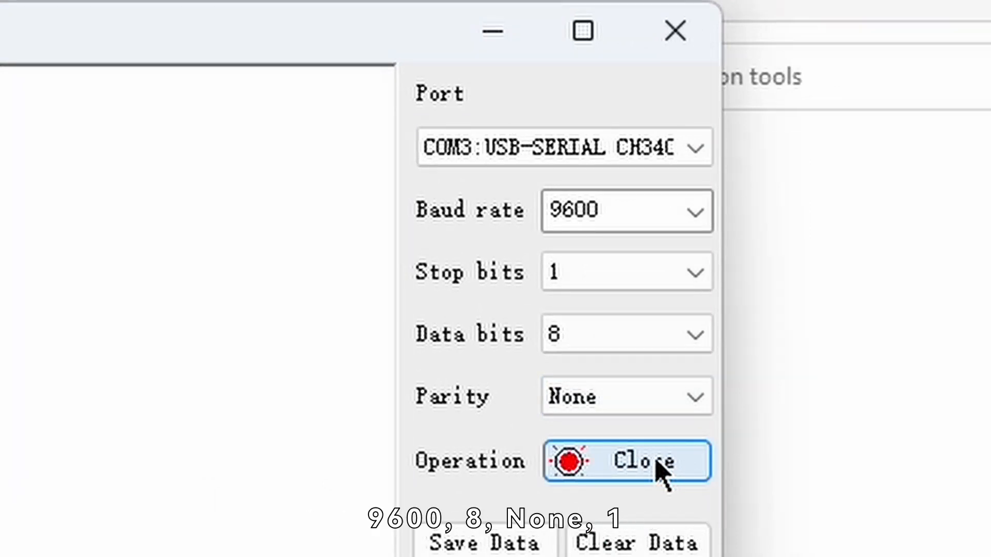
click(626, 461)
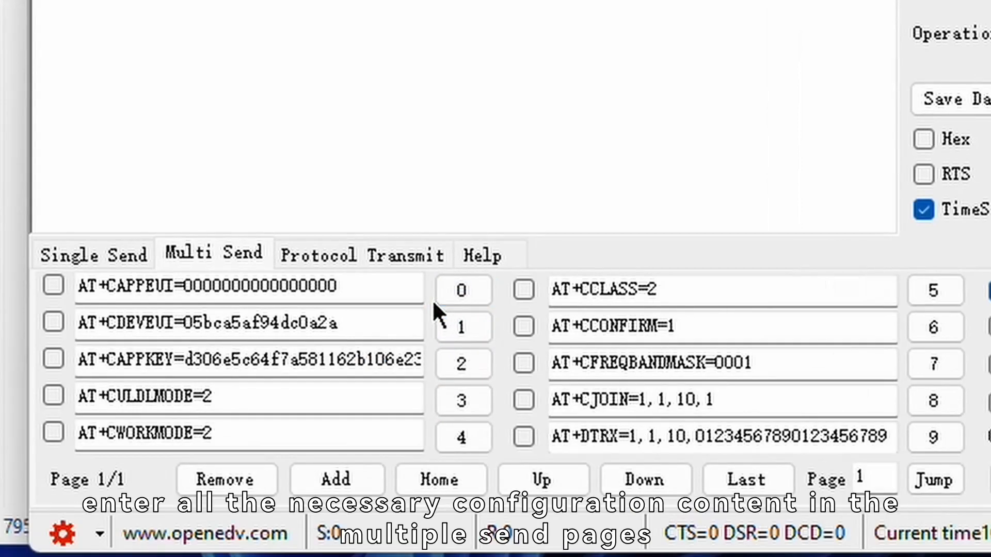
- Send the multi-send AT configuration commands in sequence, get +CJOIN:OK, then send test data
click(463, 290)
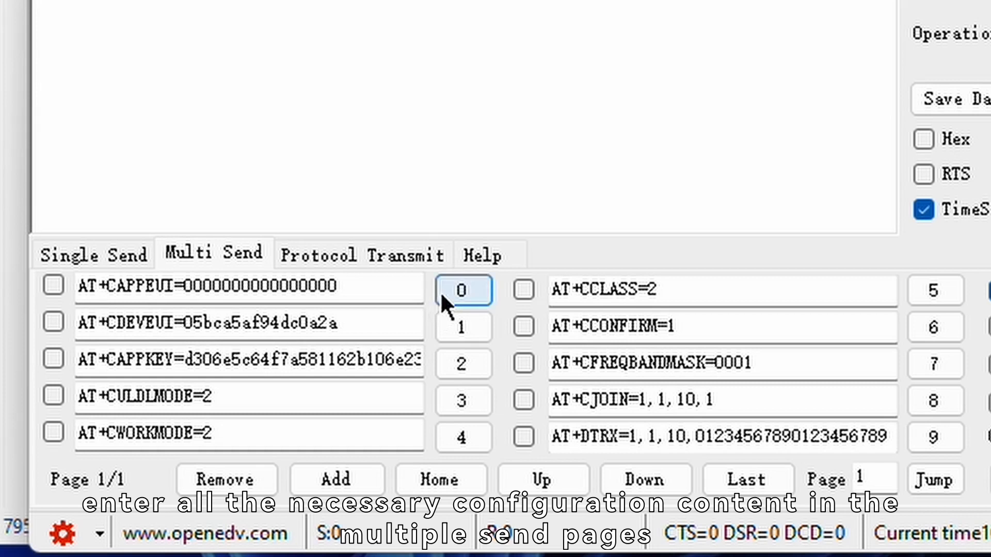
click(463, 290)
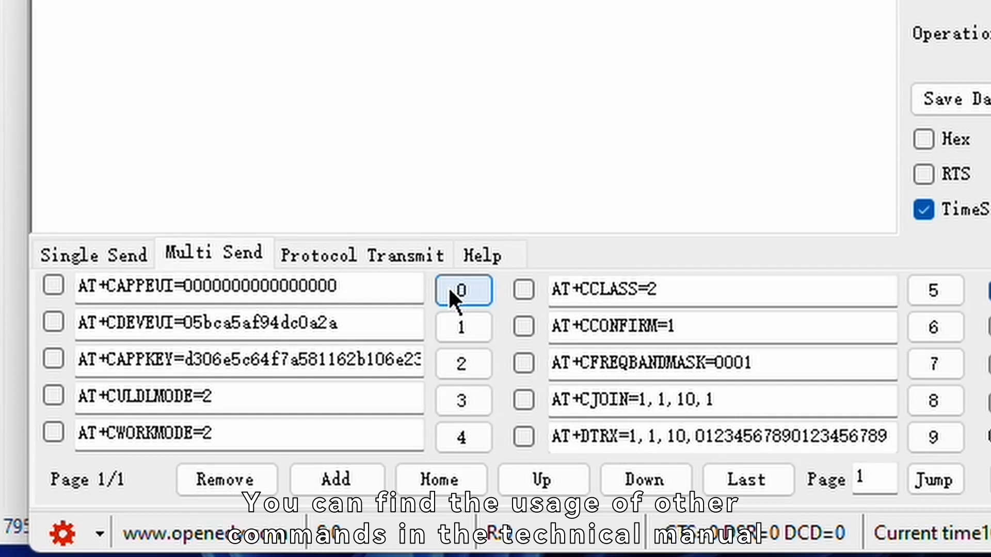
click(463, 290)
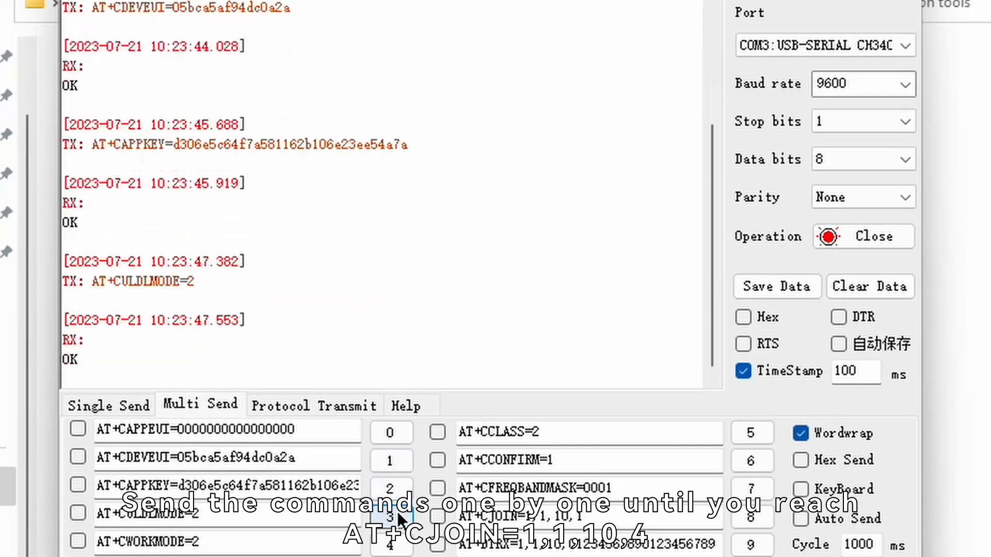
click(751, 433)
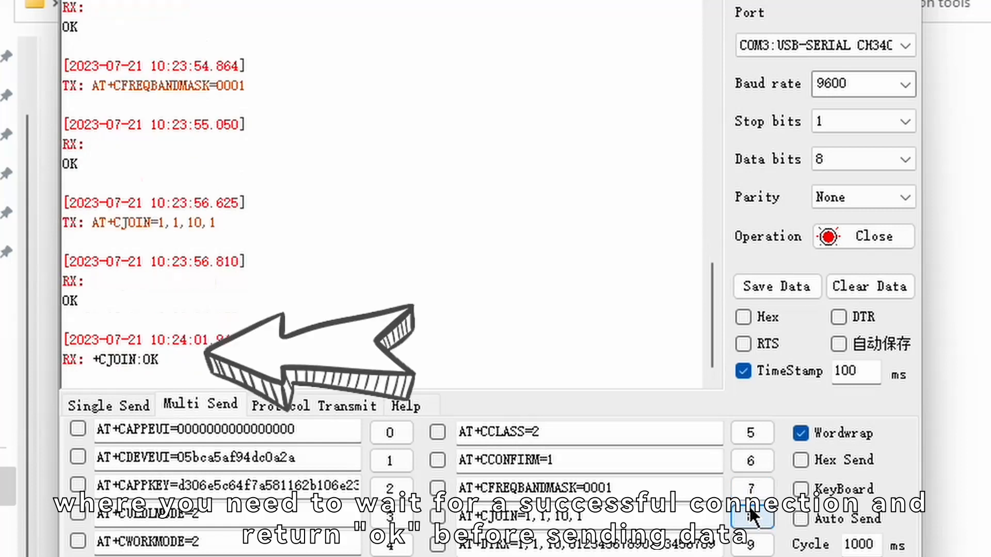
click(751, 529)
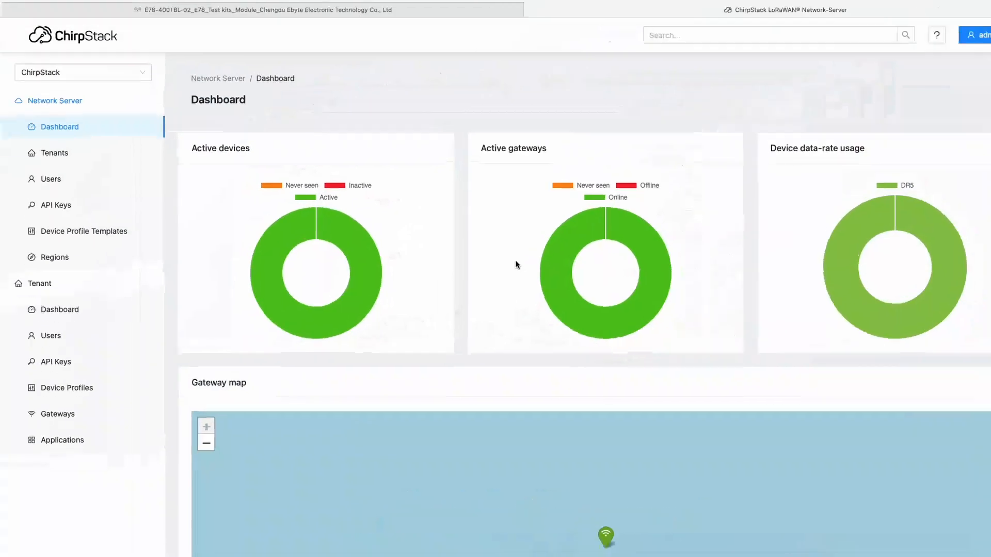
- Navigate Applications > E78 > device 01 and show its Events list with join and uplink events
click(63, 440)
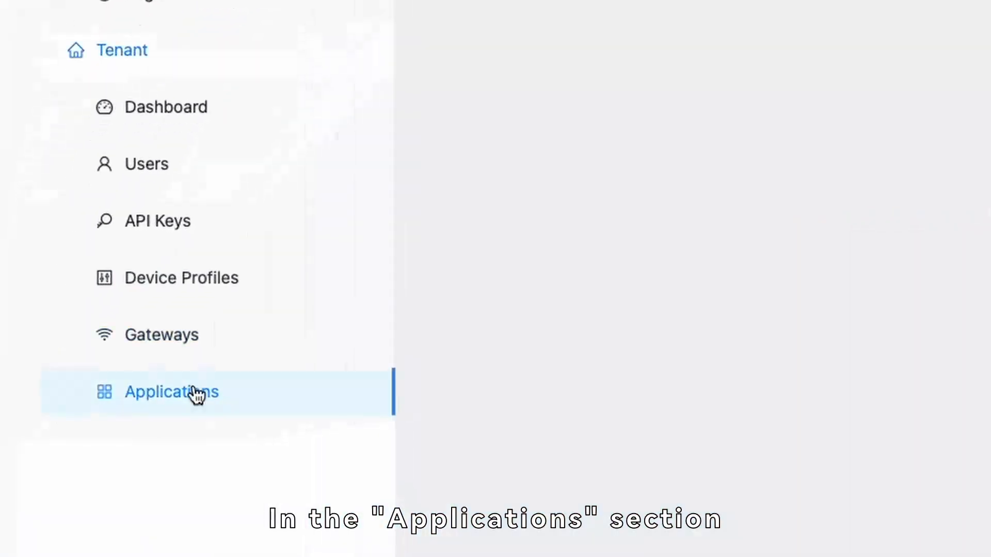
click(171, 392)
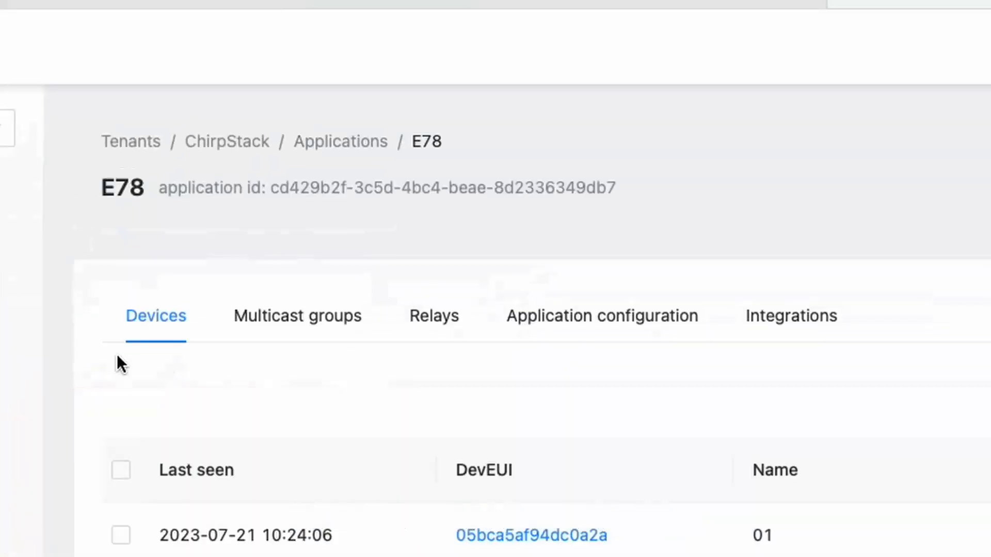
scroll(down, 3)
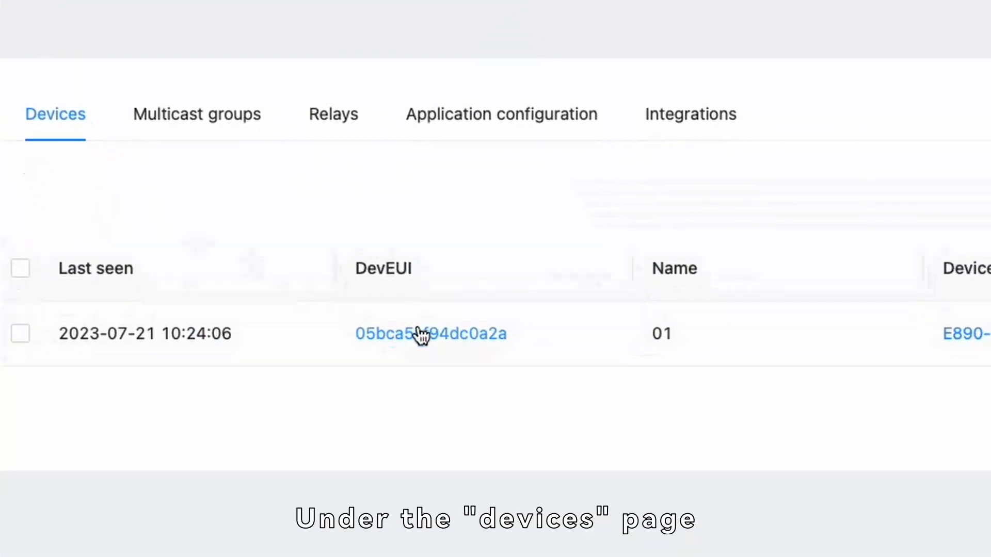
click(430, 334)
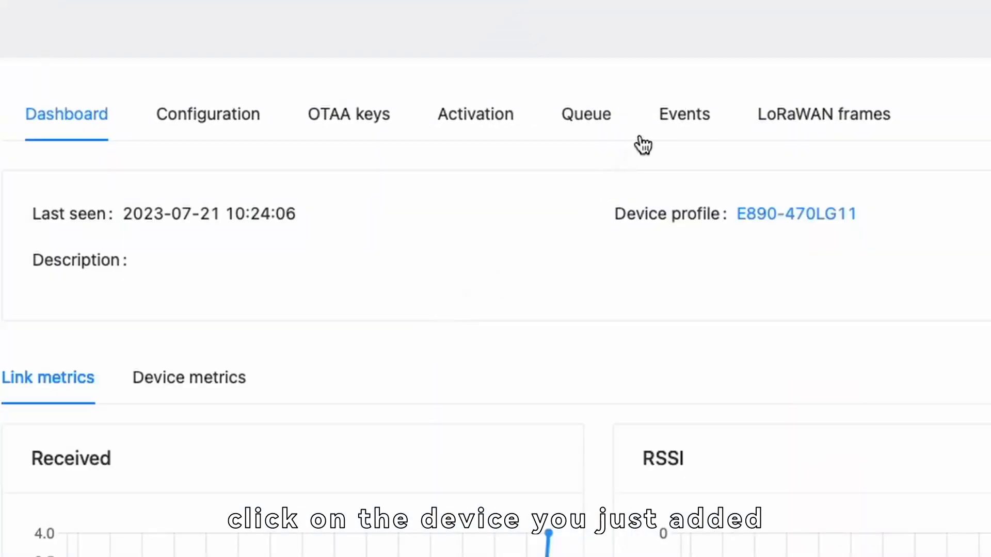
click(684, 115)
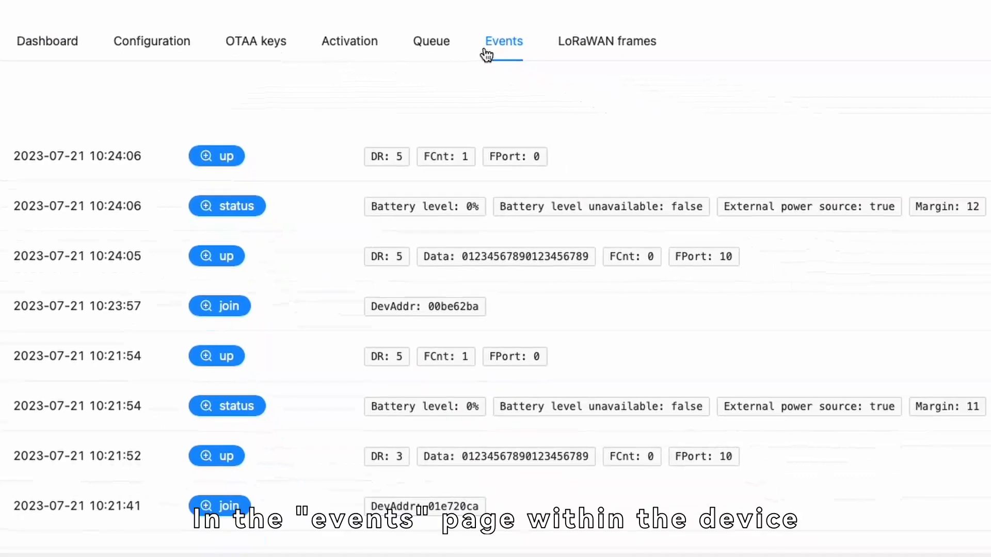